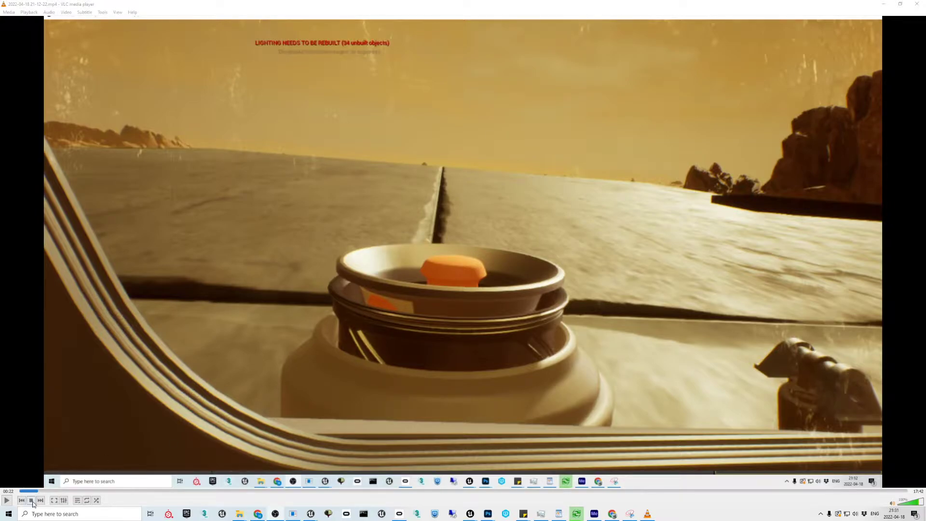
- Stop the gameplay clip playing in VLC media player
{"action": "left_click", "coordinate": [6, 500]}
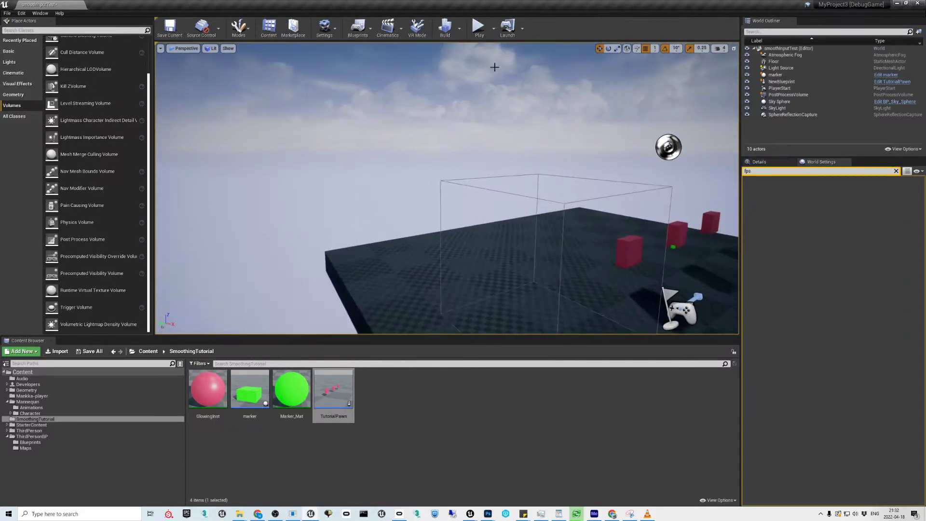
{"action": "left_click", "coordinate": [479, 26]}
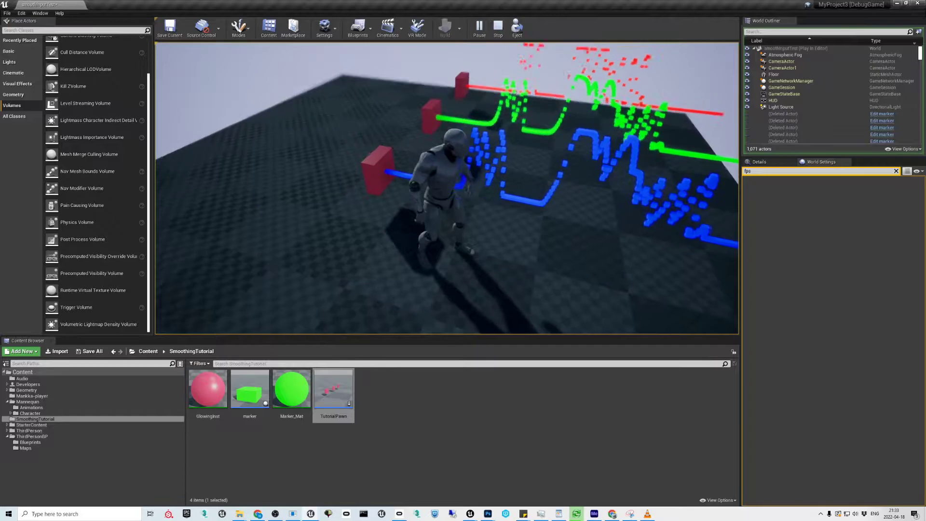
{"action": "left_click", "coordinate": [497, 26]}
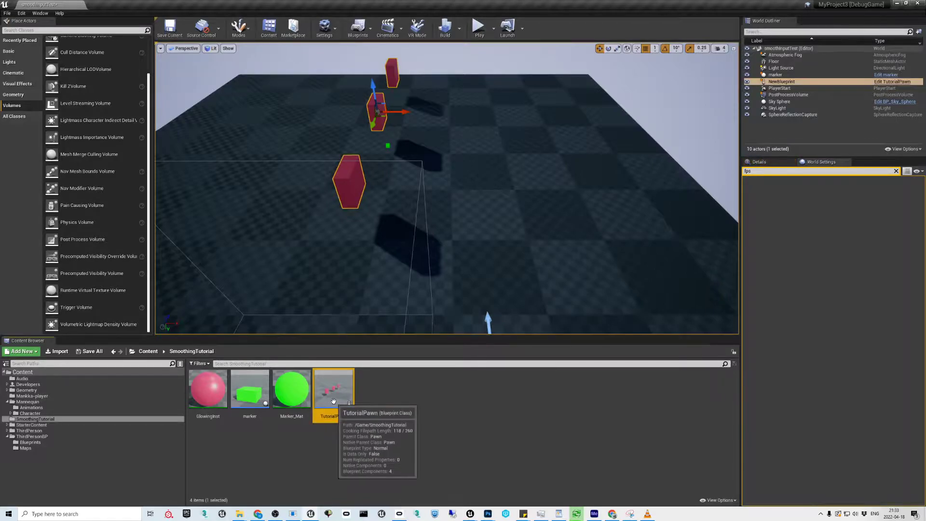
- Open TutorialPawn and navigate its event graph to the Weighted Moving Average Float branch
{"action": "double_click", "coordinate": [334, 388]}
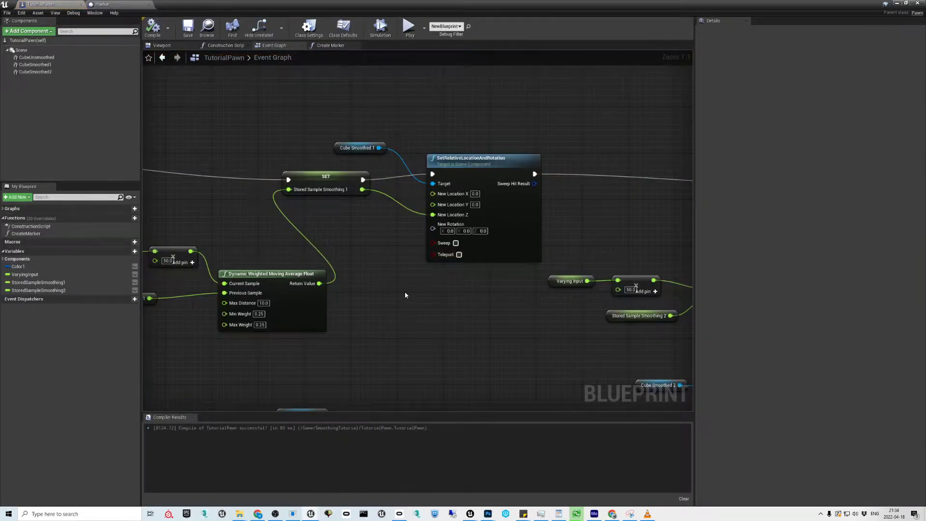
{"action": "scroll", "scroll_direction": "down", "scroll_amount": 3}
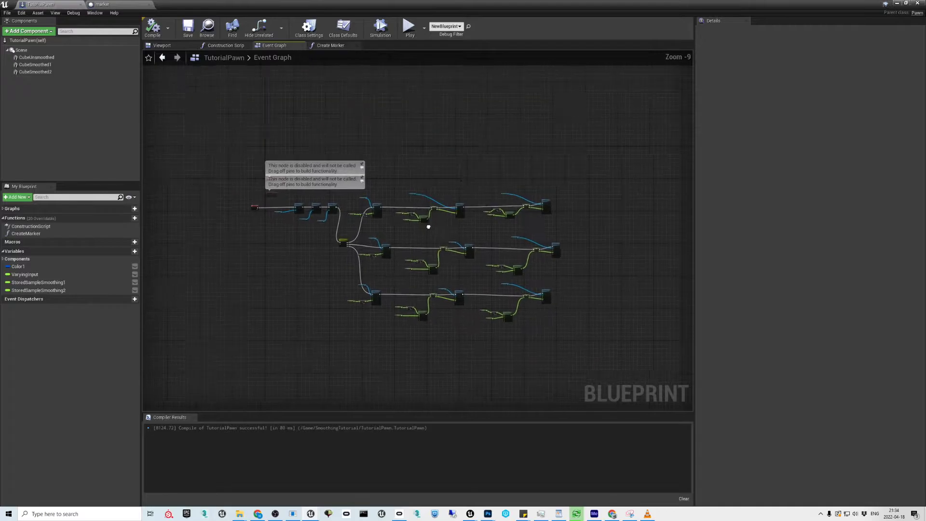
{"action": "scroll", "scroll_direction": "up", "scroll_amount": 3}
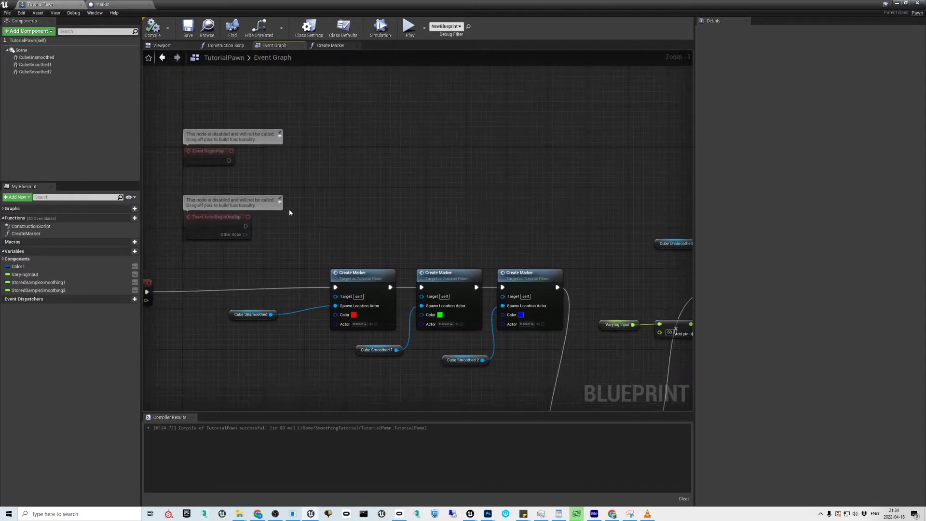
{"action": "mouse_move", "coordinate": [539, 247]}
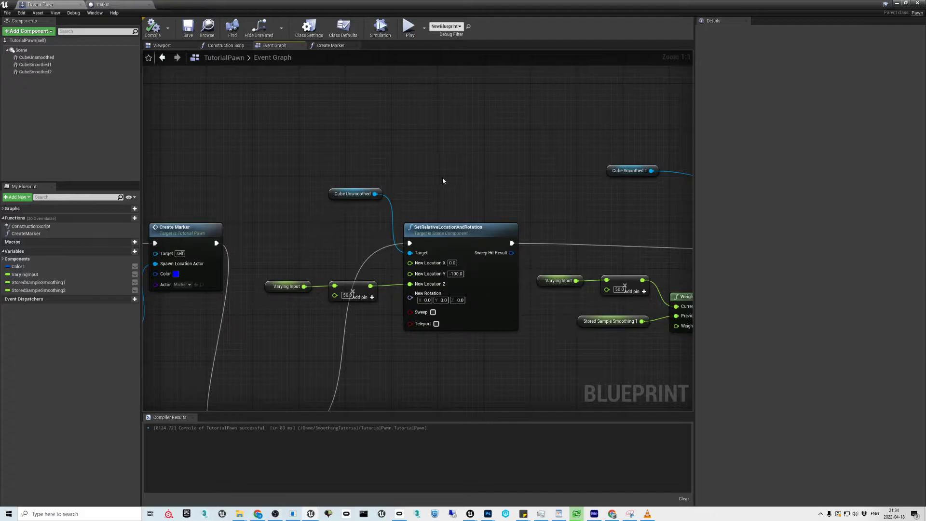
{"action": "scroll", "scroll_direction": "down", "scroll_amount": 3}
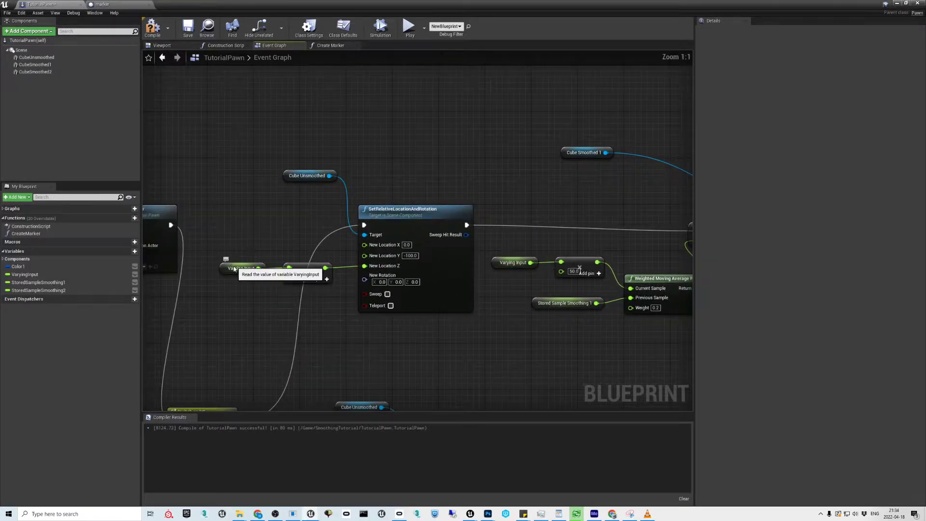
{"action": "mouse_move", "coordinate": [221, 251]}
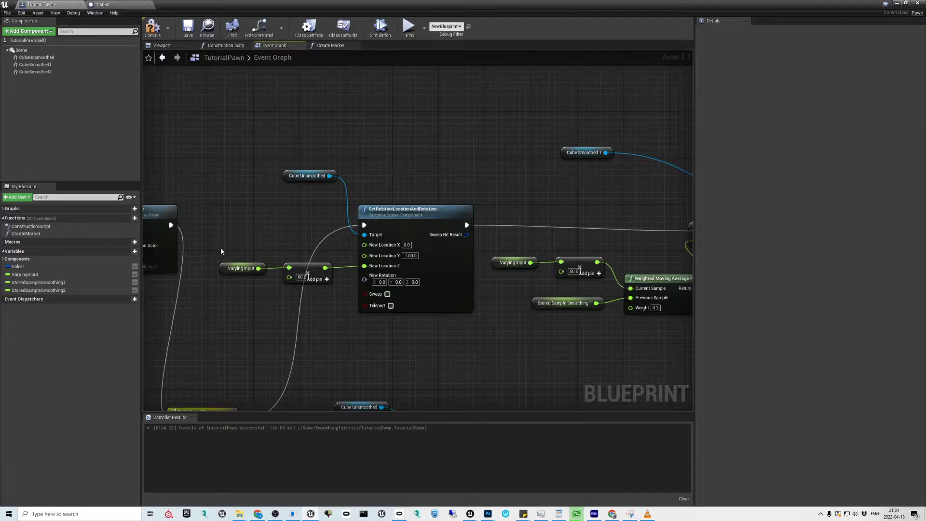
{"action": "mouse_move", "coordinate": [253, 281]}
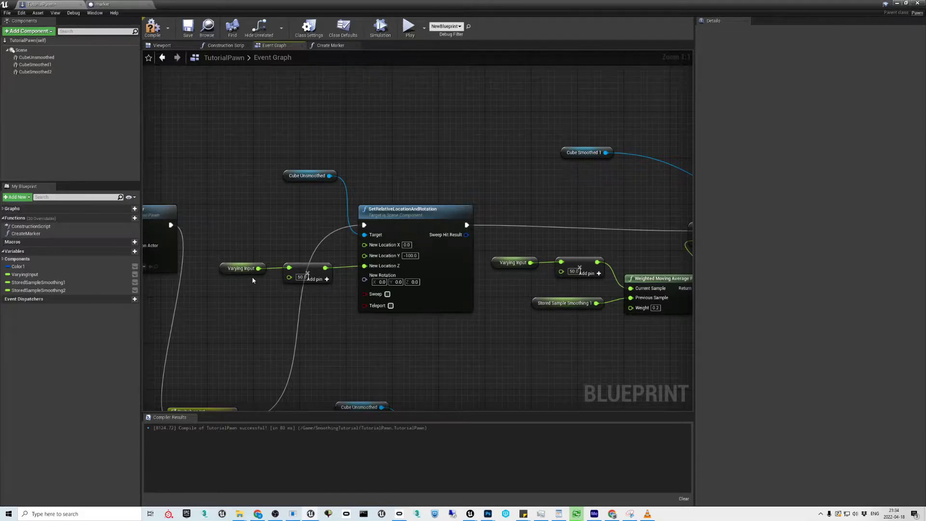
{"action": "mouse_move", "coordinate": [319, 282]}
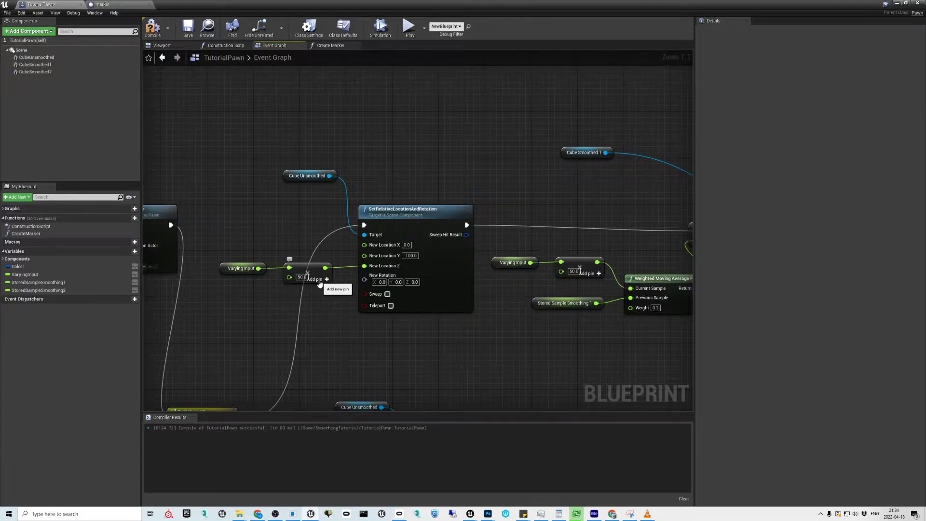
{"action": "mouse_move", "coordinate": [335, 312]}
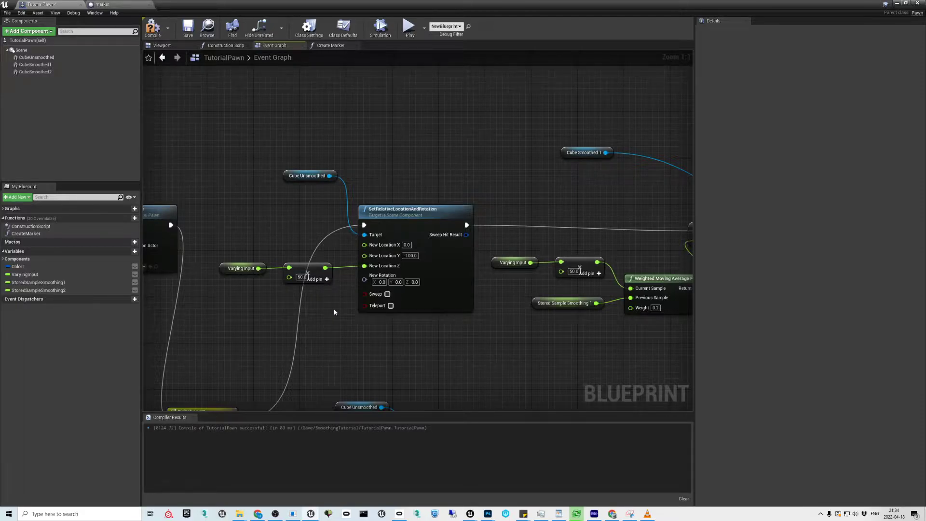
{"action": "mouse_move", "coordinate": [423, 272]}
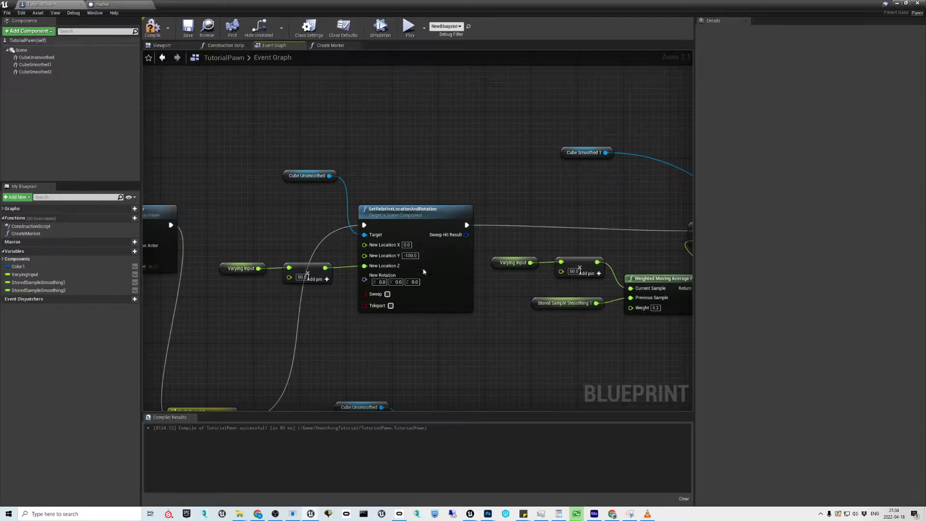
{"action": "mouse_move", "coordinate": [476, 311]}
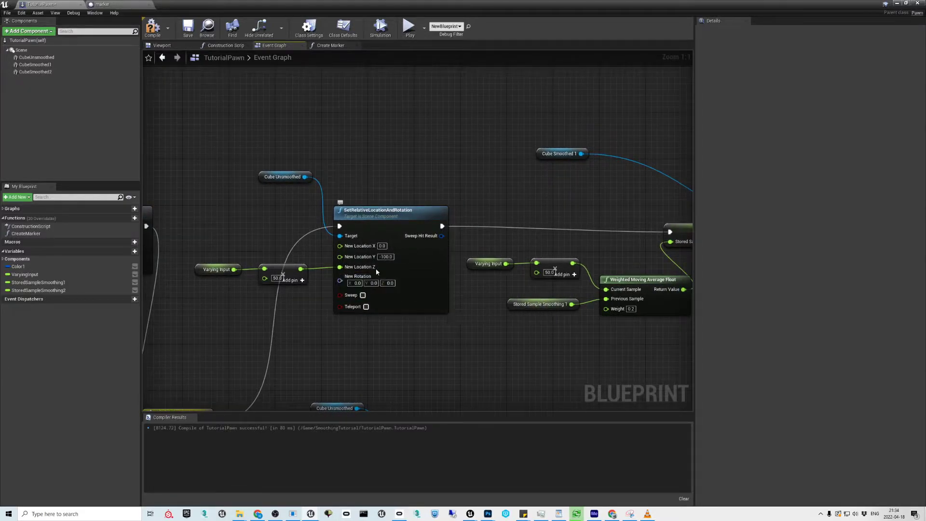
{"action": "mouse_move", "coordinate": [289, 214]}
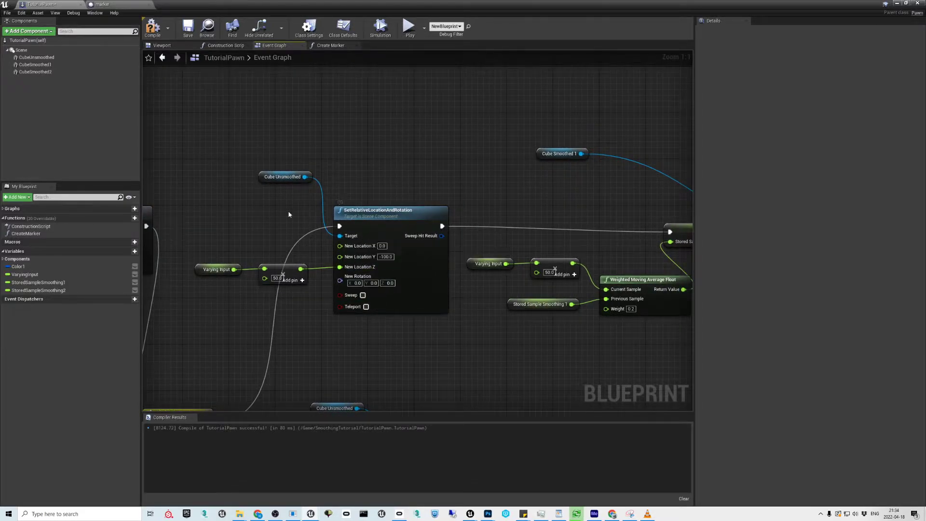
{"action": "mouse_move", "coordinate": [308, 200]}
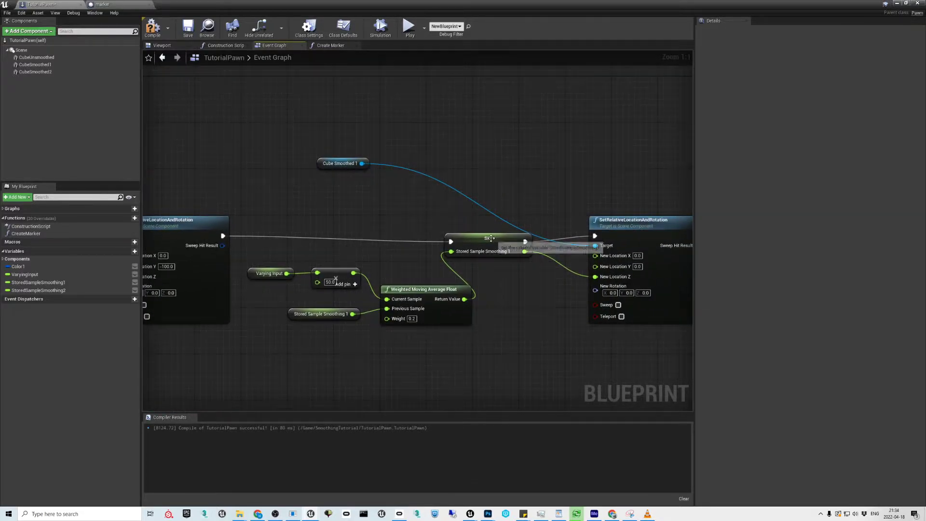
- Select the SET Stored Sample Smoothing 1 node to show its variable details
{"action": "left_click", "coordinate": [476, 231]}
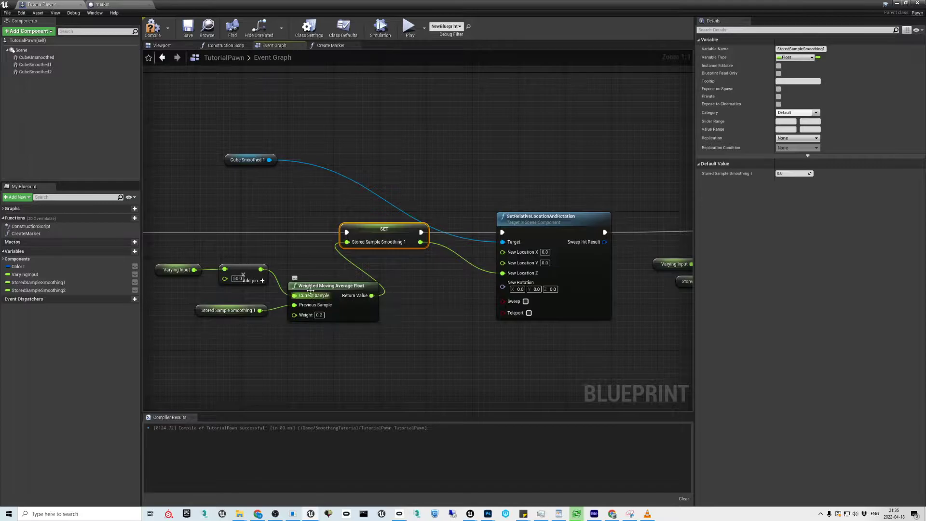
{"action": "mouse_move", "coordinate": [371, 321]}
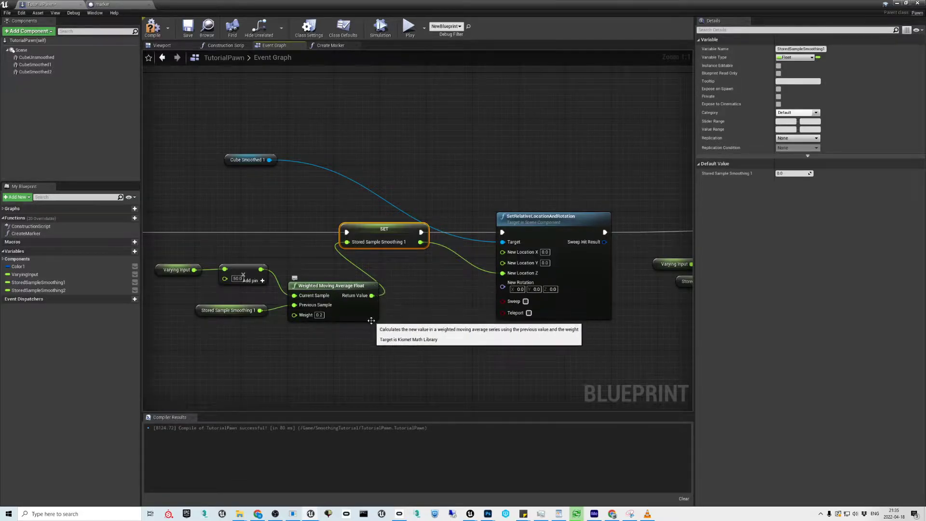
{"action": "mouse_move", "coordinate": [177, 269]}
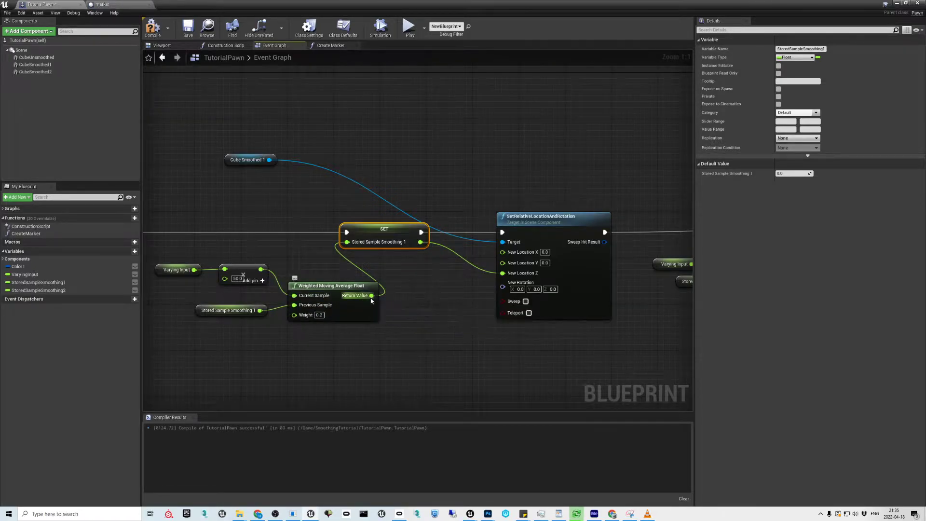
{"action": "mouse_move", "coordinate": [384, 242]}
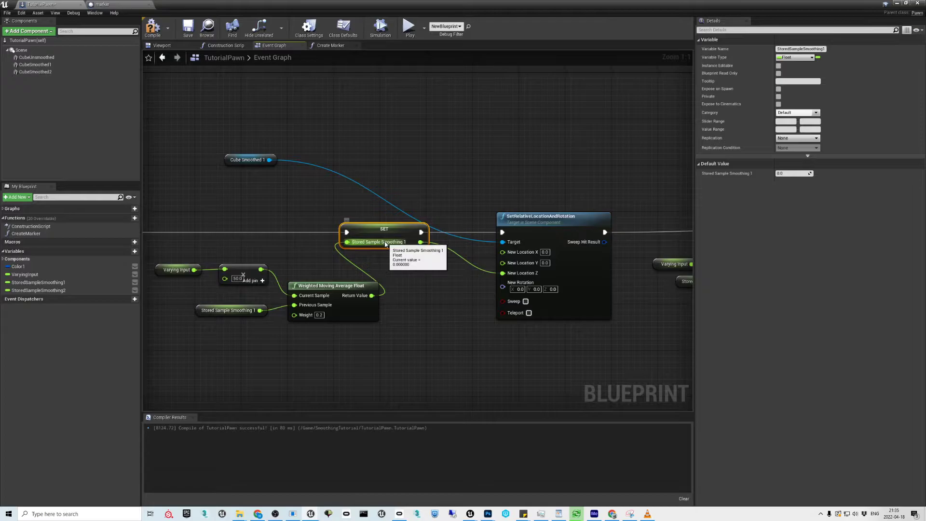
{"action": "mouse_move", "coordinate": [215, 299]}
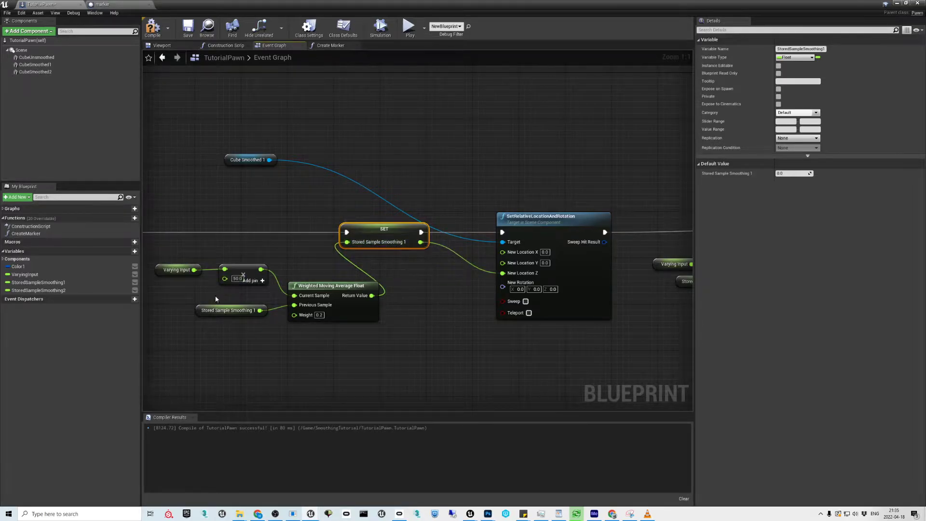
{"action": "mouse_move", "coordinate": [374, 242]}
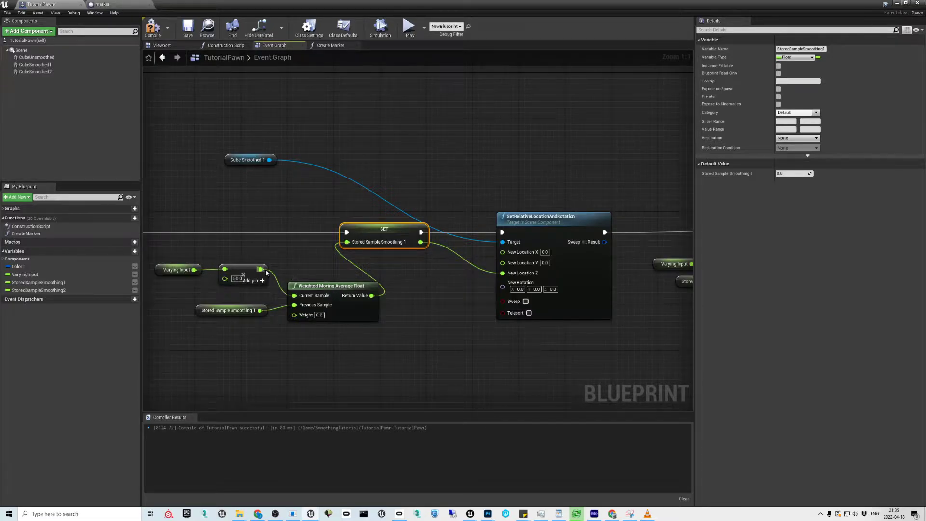
{"action": "mouse_move", "coordinate": [383, 247]}
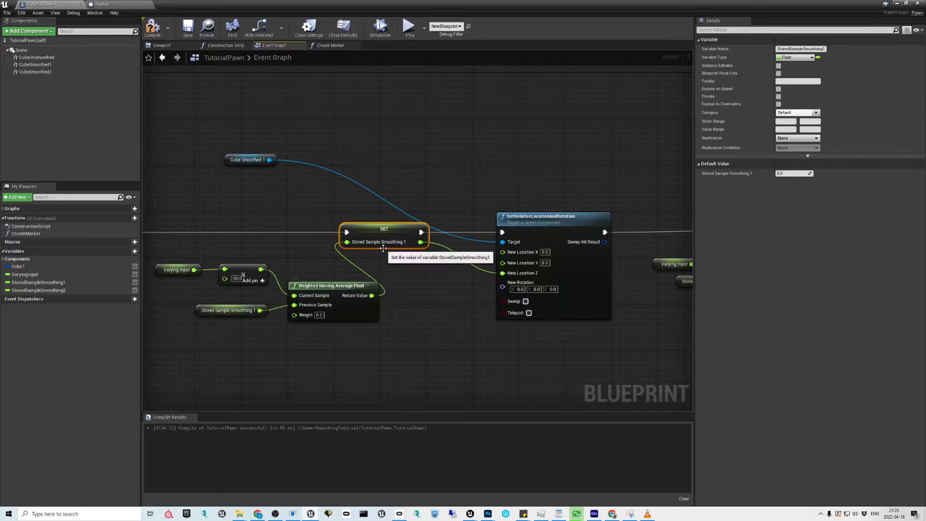
{"action": "mouse_move", "coordinate": [315, 304]}
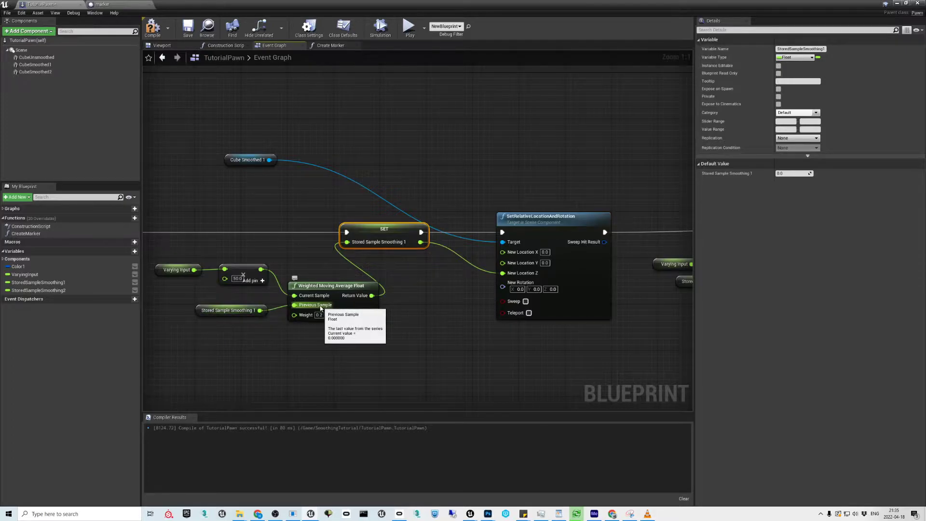
{"action": "mouse_move", "coordinate": [323, 319]}
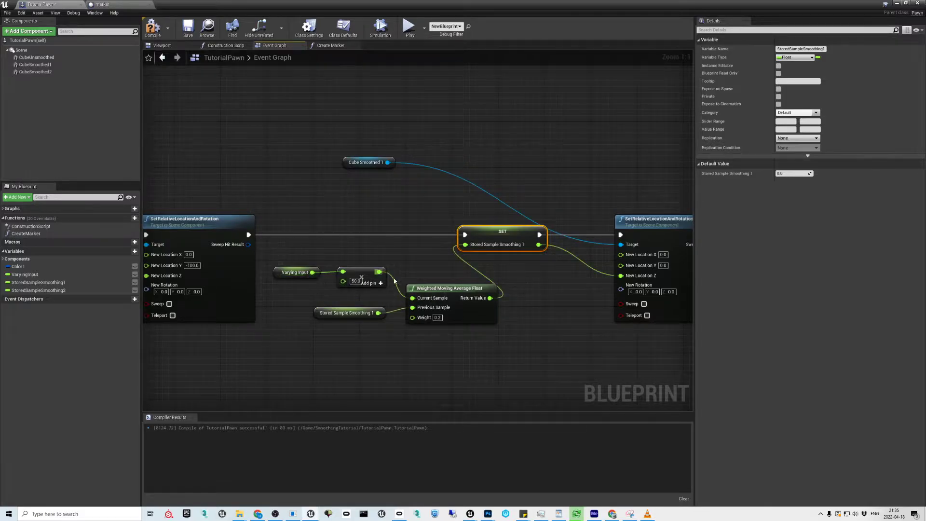
{"action": "mouse_move", "coordinate": [621, 275]}
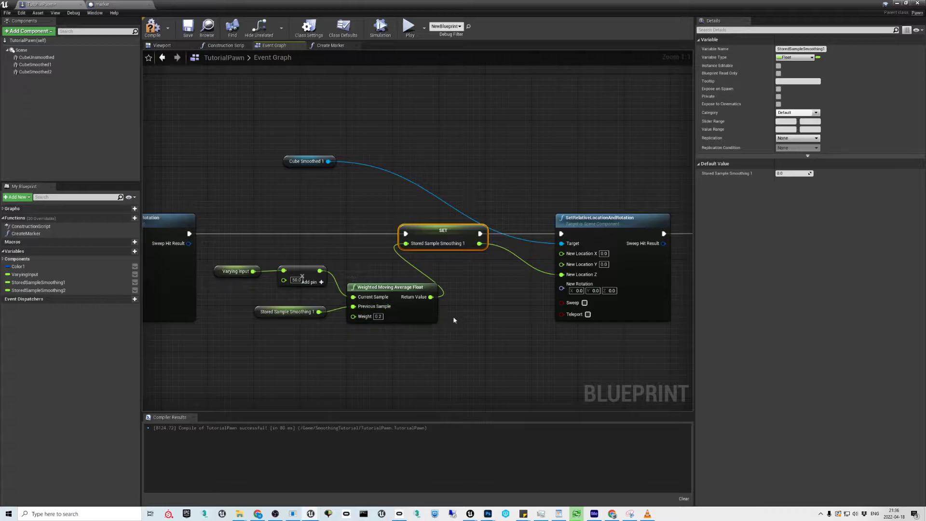
{"action": "mouse_move", "coordinate": [461, 246]}
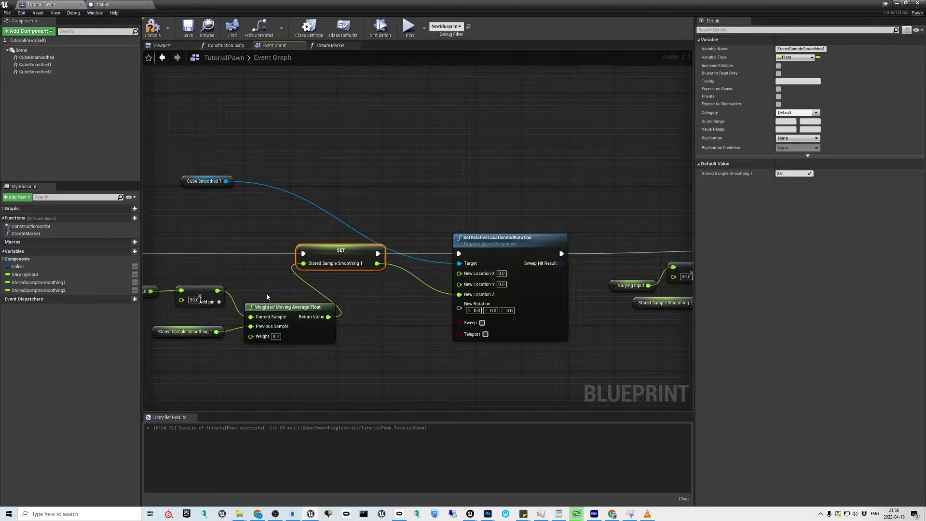
{"action": "mouse_move", "coordinate": [289, 340]}
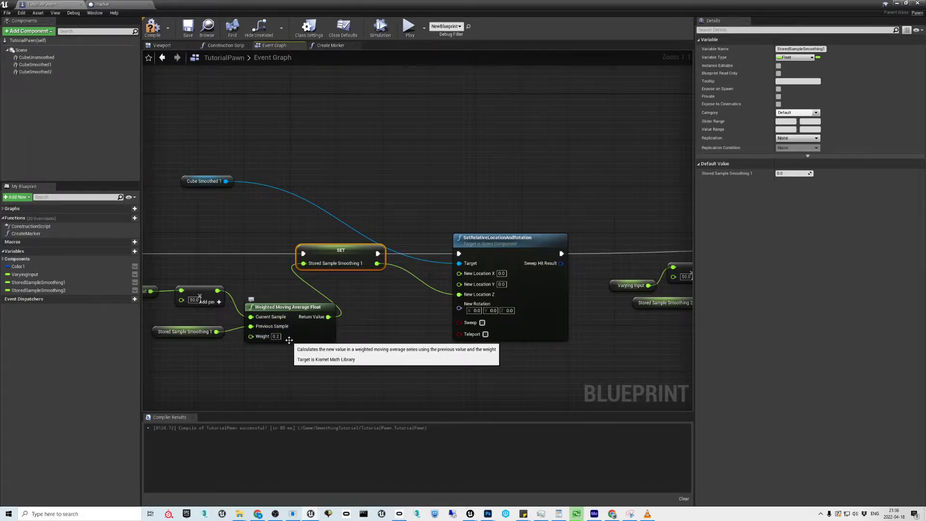
{"action": "mouse_move", "coordinate": [275, 271]}
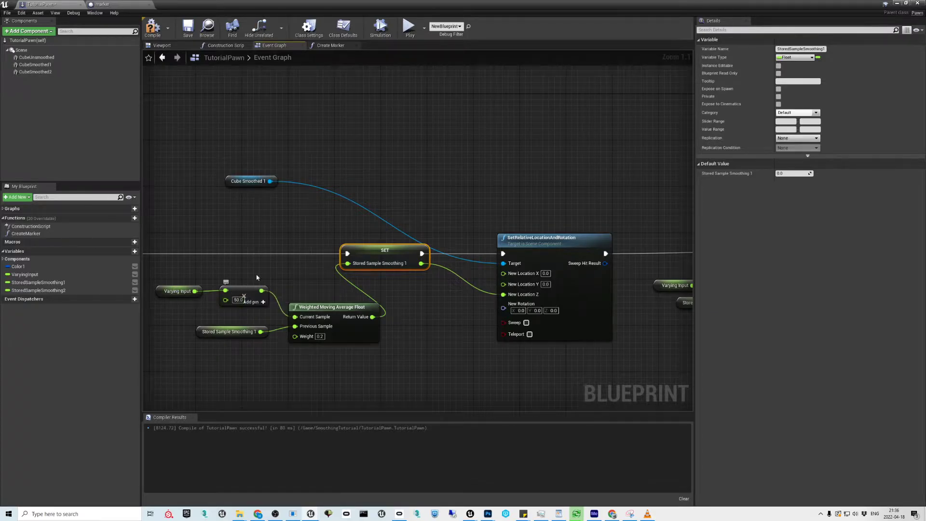
{"action": "mouse_move", "coordinate": [289, 285]}
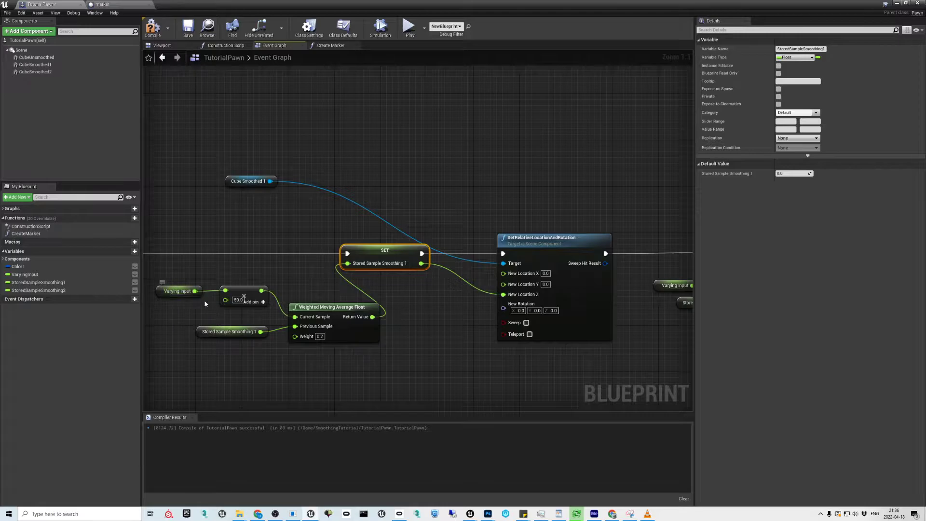
{"action": "mouse_move", "coordinate": [248, 298]}
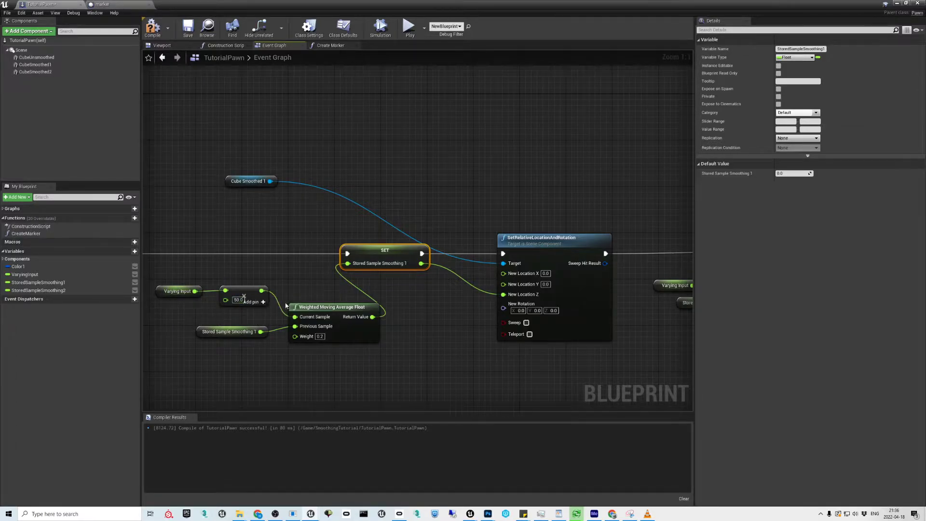
{"action": "mouse_move", "coordinate": [331, 337]}
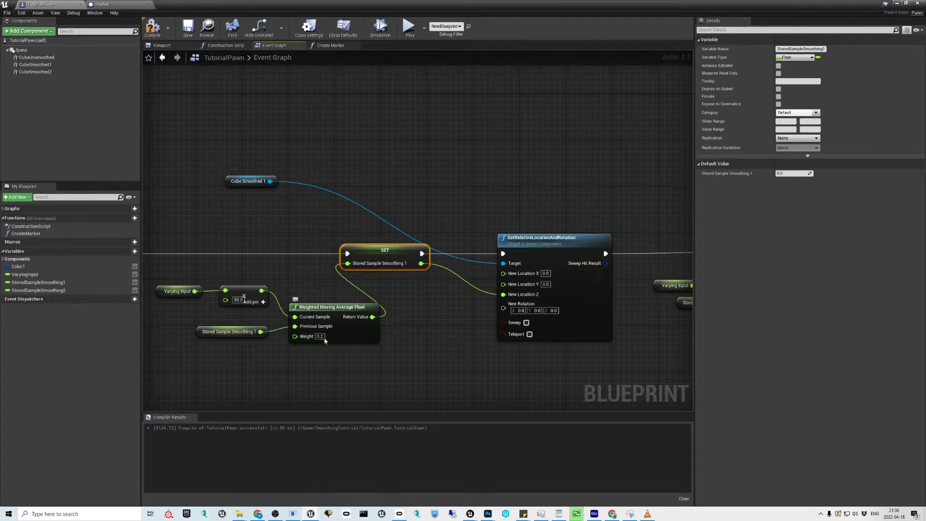
{"action": "mouse_move", "coordinate": [331, 355]}
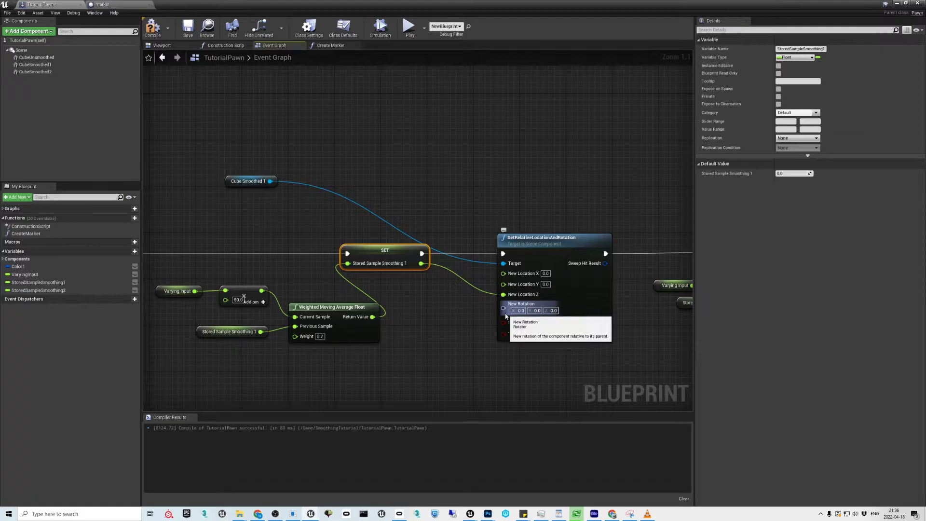
{"action": "mouse_move", "coordinate": [332, 330]}
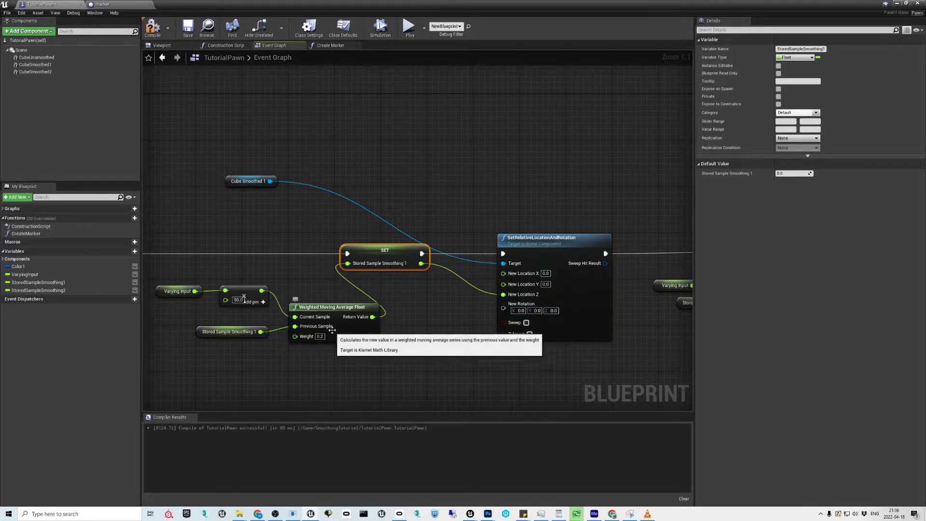
{"action": "mouse_move", "coordinate": [322, 295]}
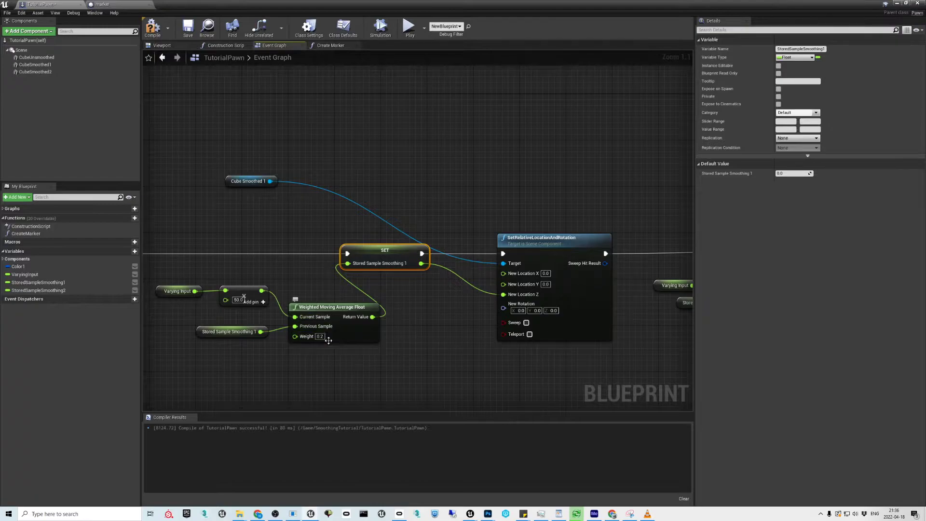
{"action": "mouse_move", "coordinate": [268, 298]}
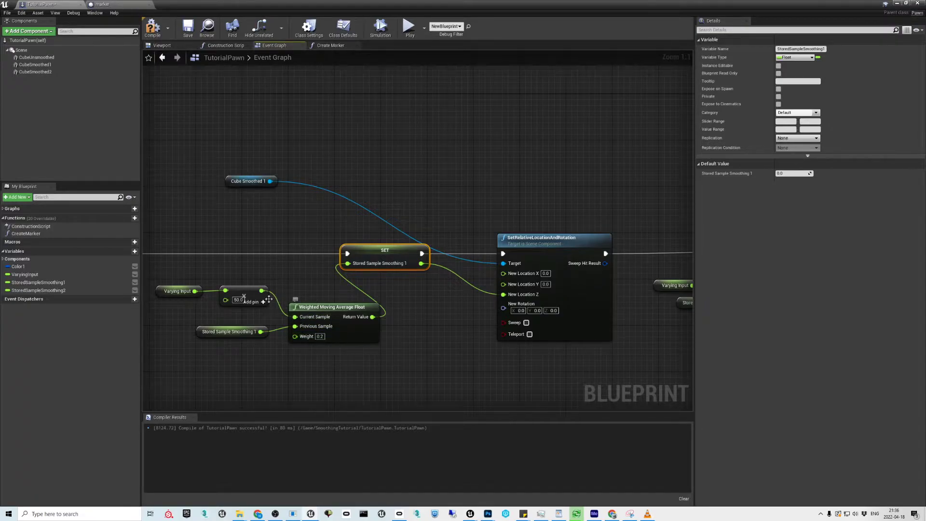
{"action": "mouse_move", "coordinate": [405, 309]}
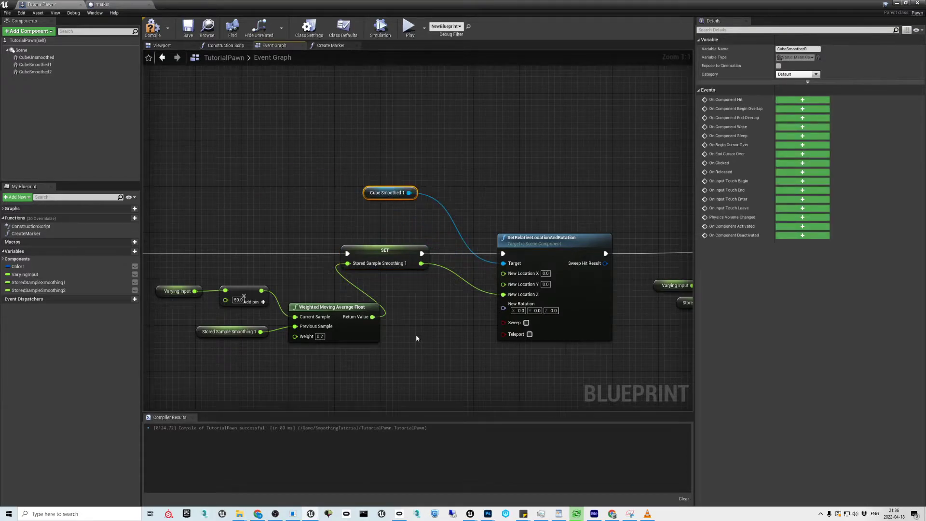
{"action": "mouse_move", "coordinate": [396, 287]}
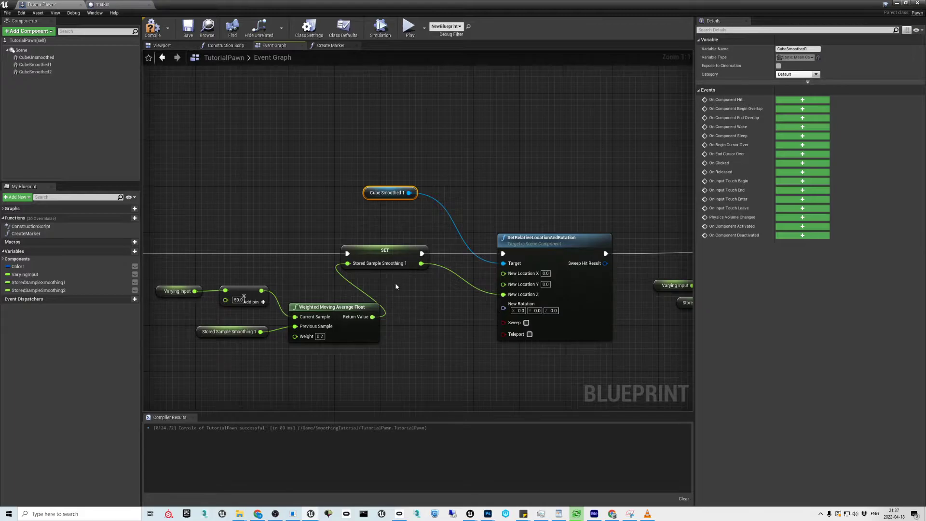
{"action": "mouse_move", "coordinate": [452, 345]}
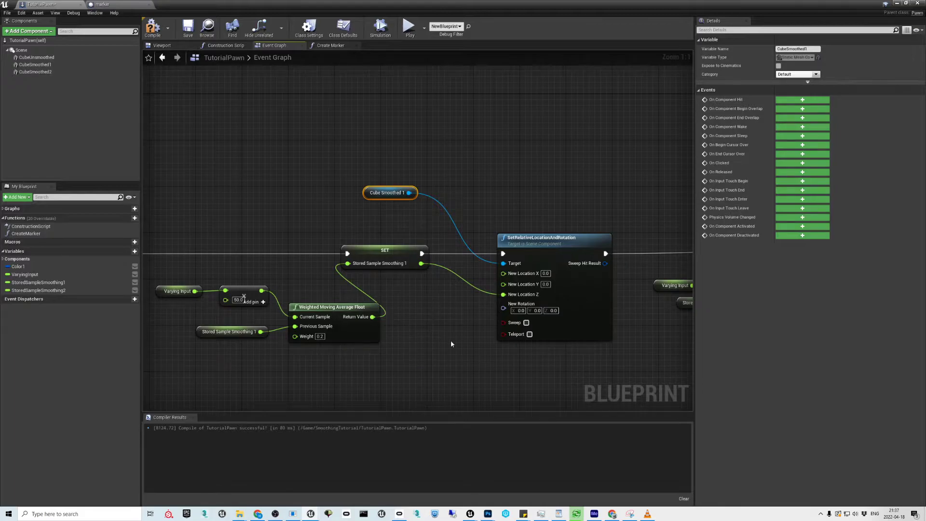
{"action": "mouse_move", "coordinate": [403, 369]}
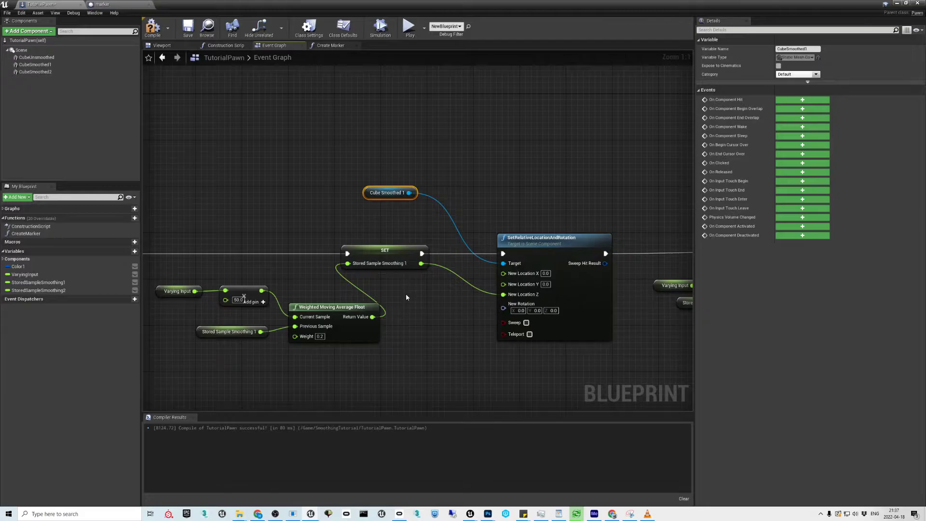
{"action": "mouse_move", "coordinate": [406, 307]}
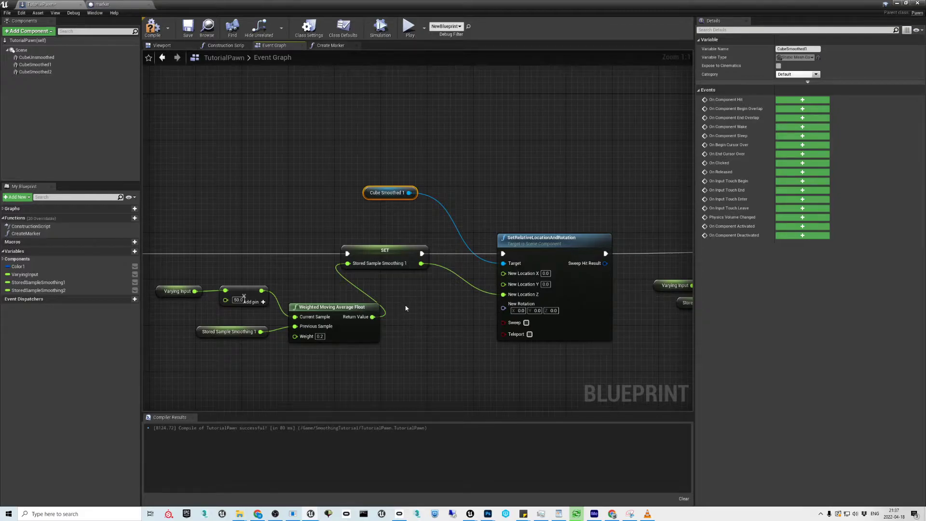
{"action": "mouse_move", "coordinate": [430, 286]}
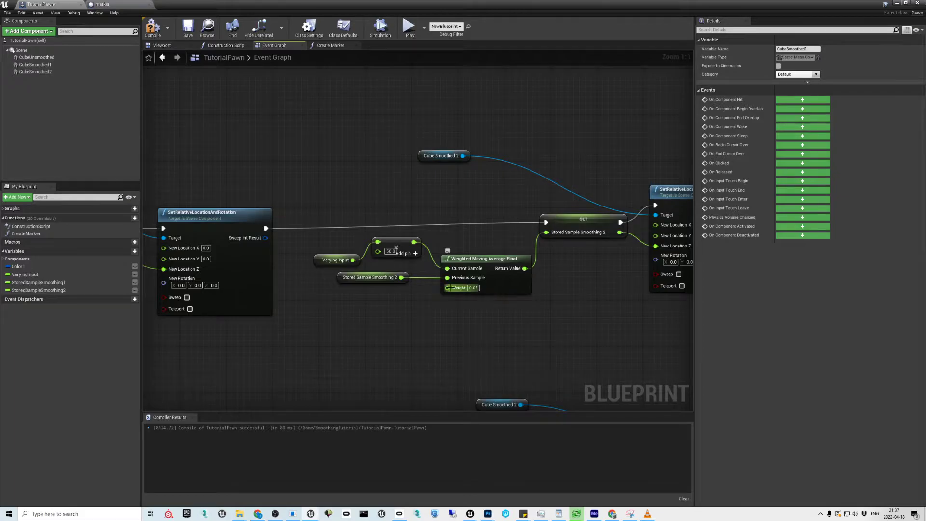
{"action": "mouse_move", "coordinate": [409, 27]}
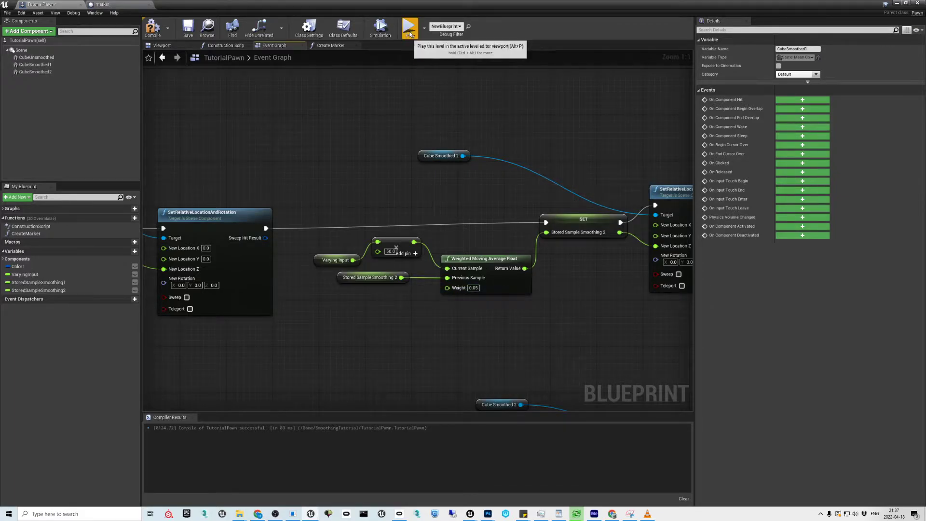
{"action": "left_click", "coordinate": [408, 26]}
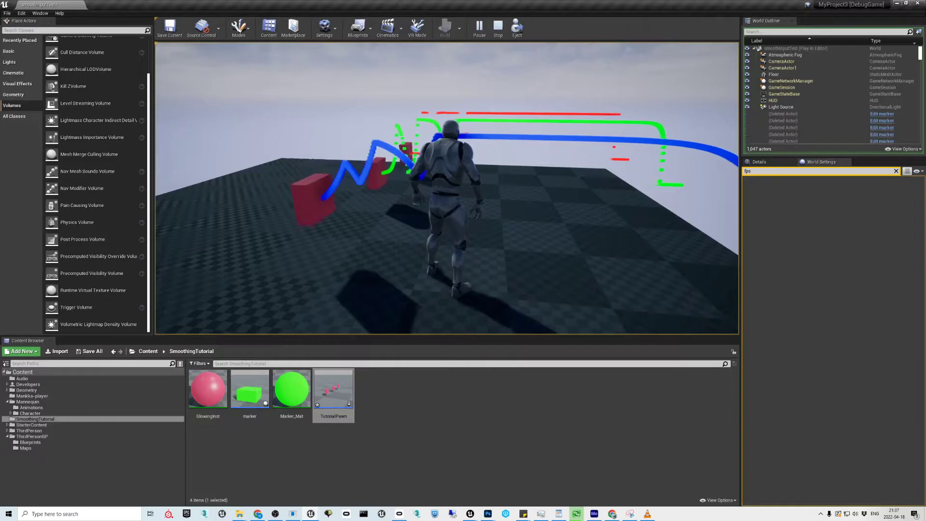
- Stop the play session and scroll the graph to the Switch on Int branches
{"action": "left_click", "coordinate": [497, 28]}
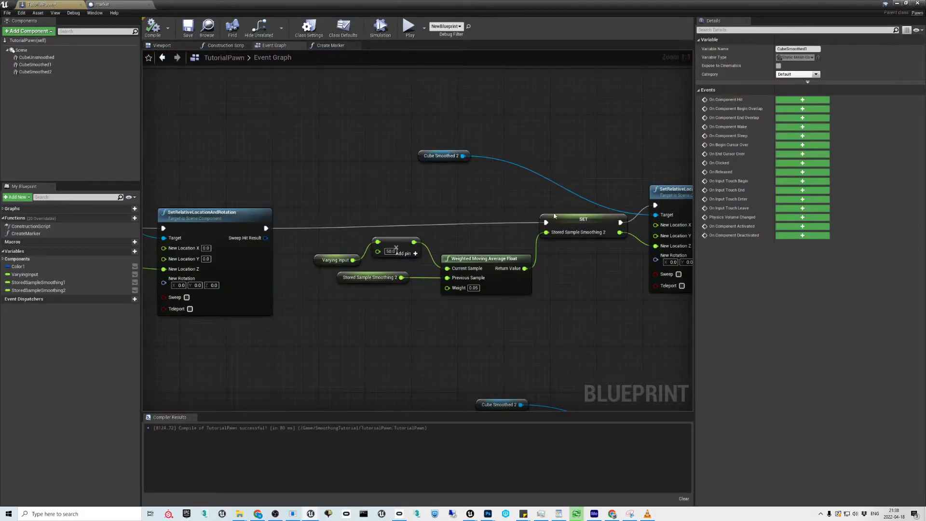
{"action": "scroll", "scroll_direction": "down", "scroll_amount": 3}
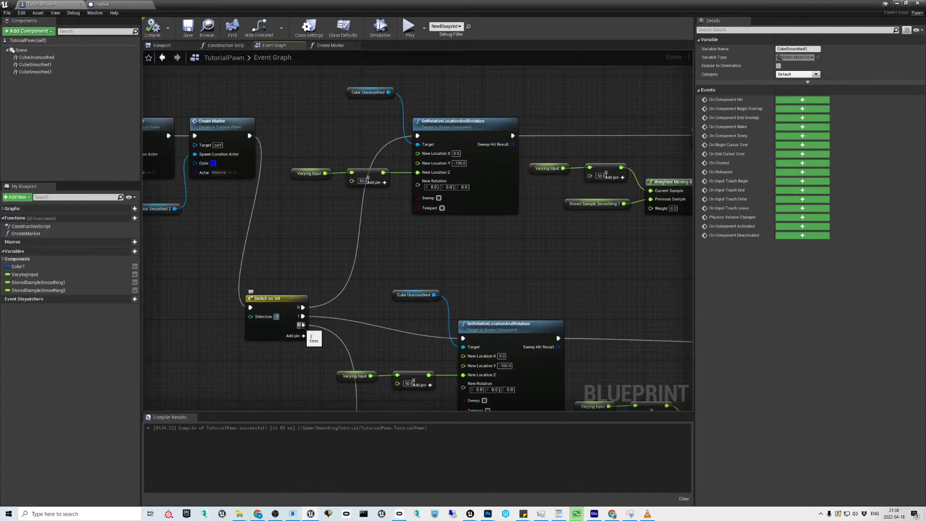
- Use a Blueprint editor toolbar button while reworking the Cube Smoothed 1 branch
{"action": "left_click", "coordinate": [152, 27]}
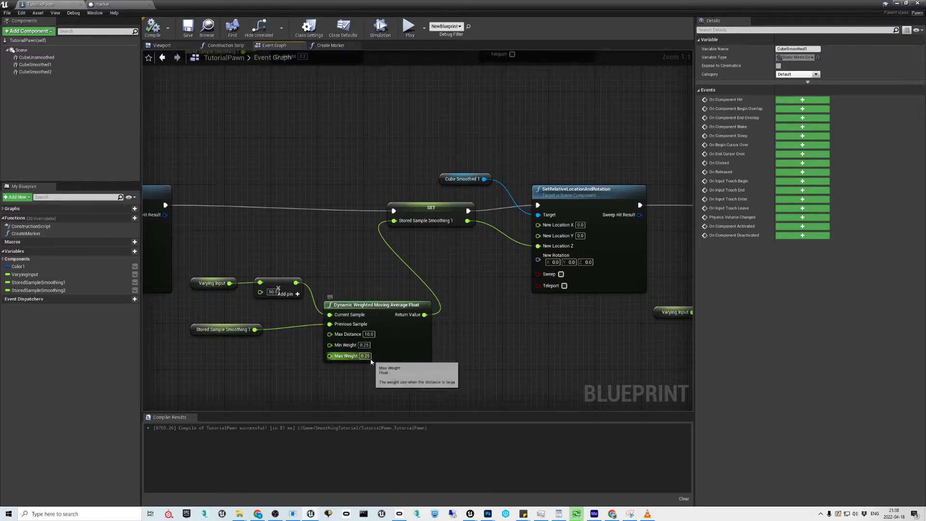
{"action": "mouse_move", "coordinate": [331, 345]}
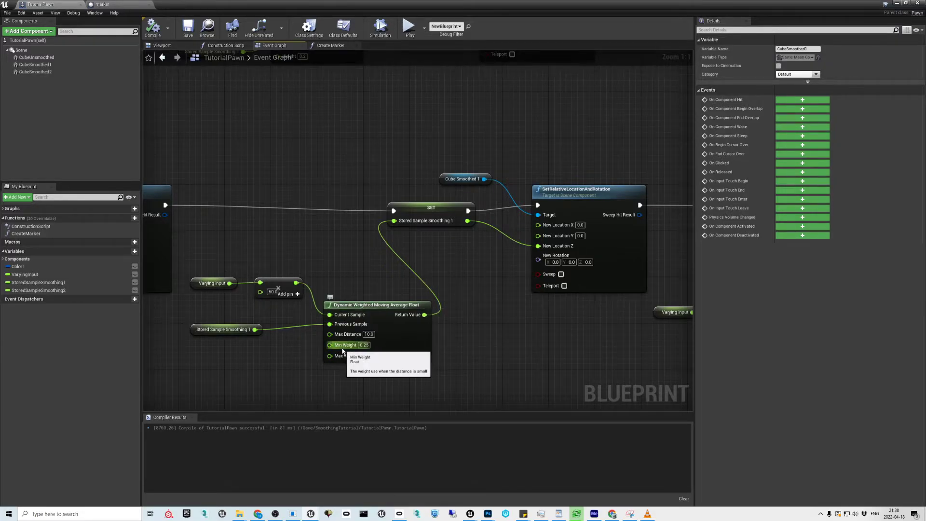
{"action": "mouse_move", "coordinate": [366, 292]}
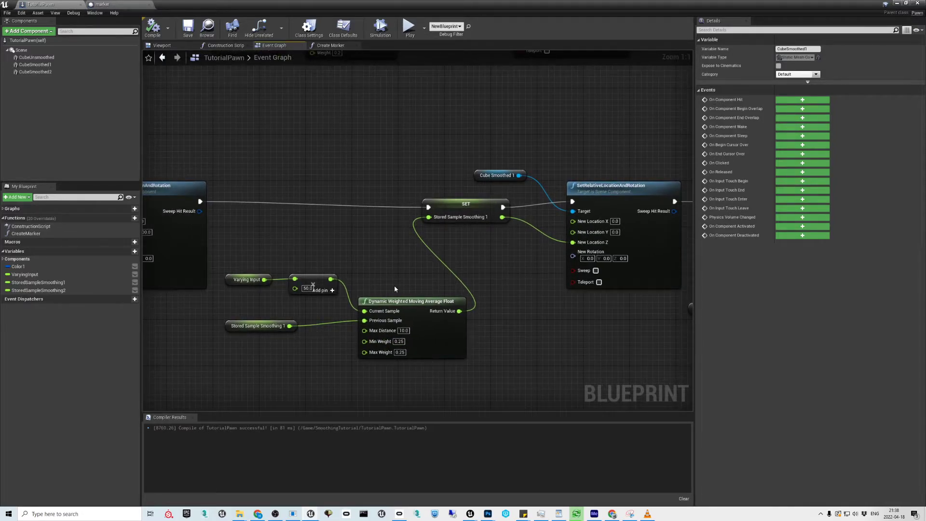
{"action": "mouse_move", "coordinate": [382, 301]}
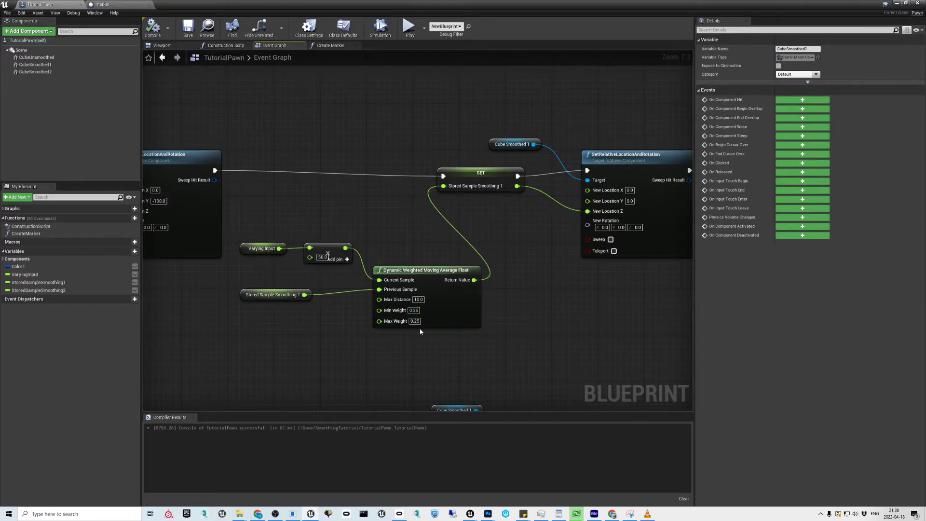
{"action": "mouse_move", "coordinate": [396, 299]}
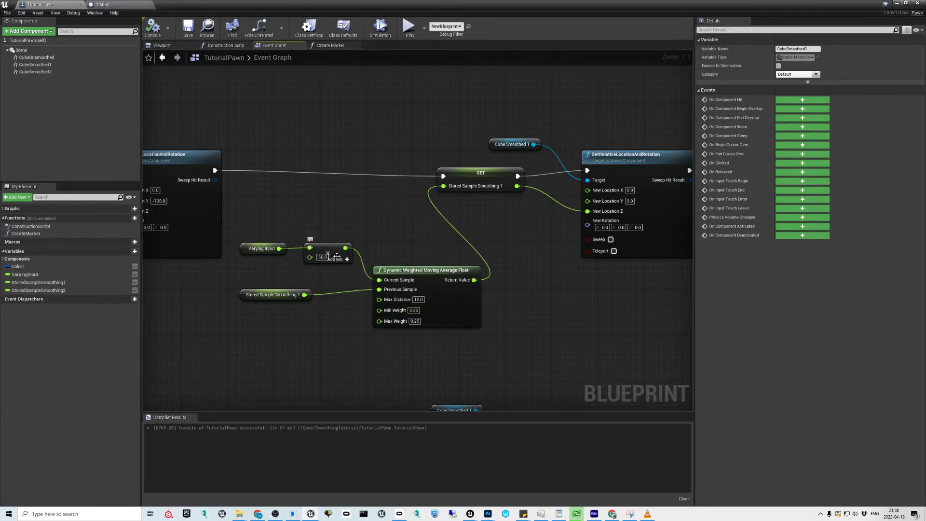
{"action": "mouse_move", "coordinate": [334, 257]}
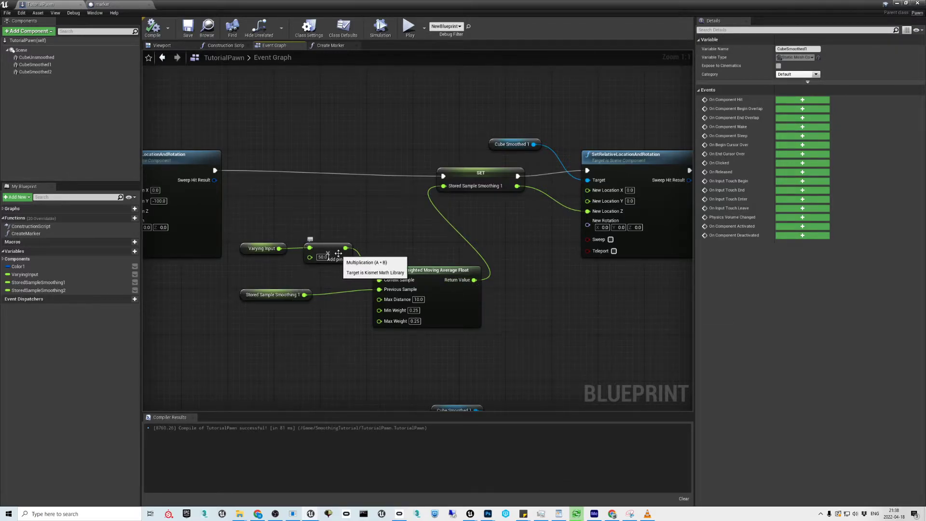
{"action": "mouse_move", "coordinate": [425, 294]}
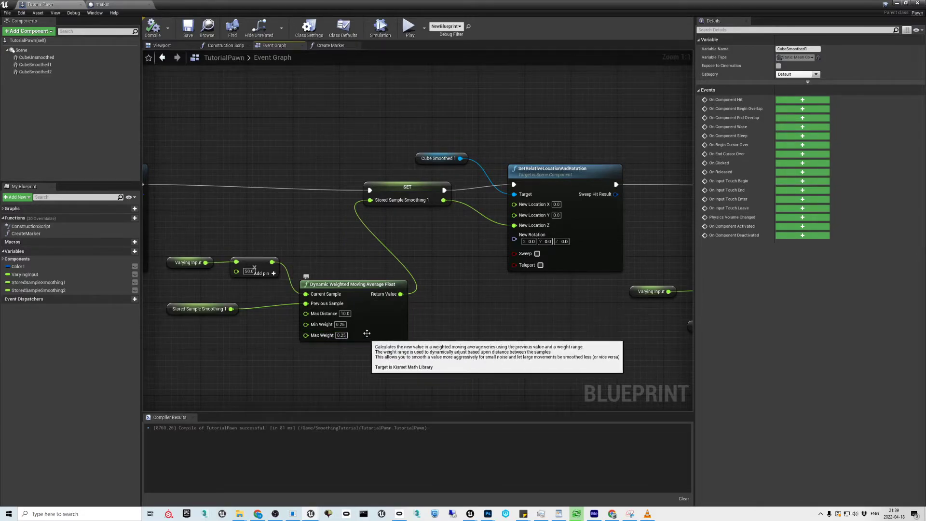
{"action": "mouse_move", "coordinate": [379, 302]}
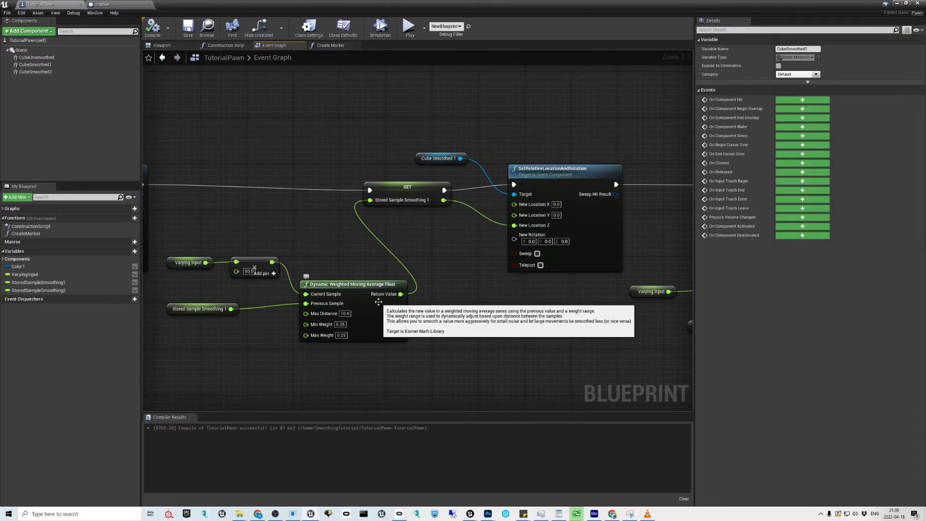
{"action": "mouse_move", "coordinate": [375, 319]}
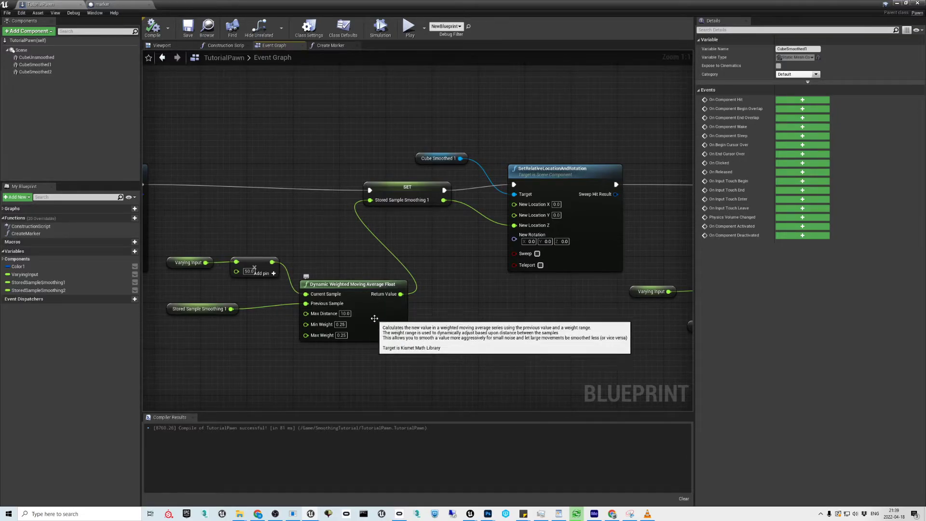
{"action": "mouse_move", "coordinate": [350, 335]}
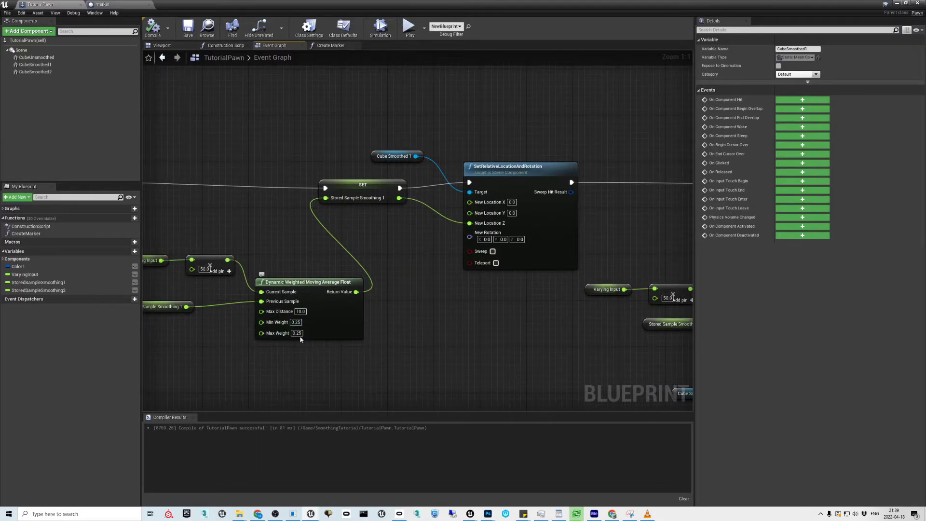
{"action": "mouse_move", "coordinate": [464, 311]}
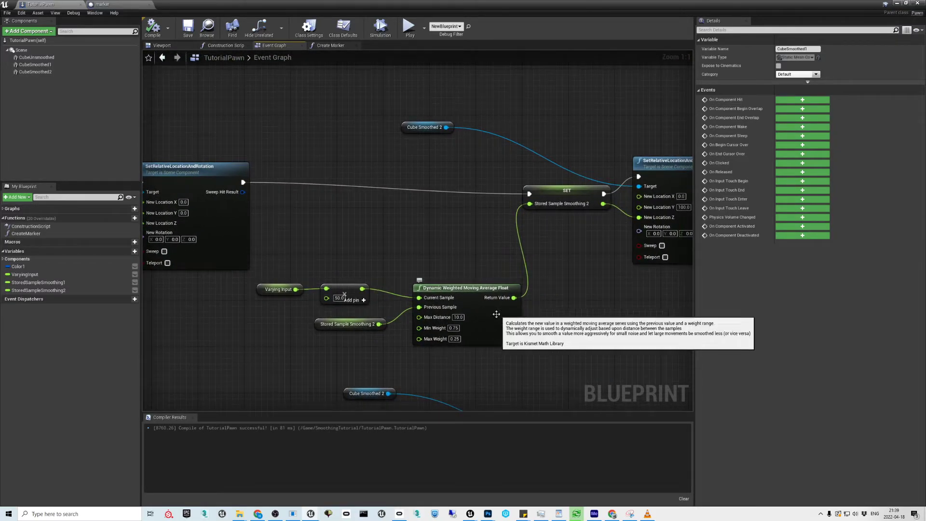
{"action": "mouse_move", "coordinate": [446, 293]}
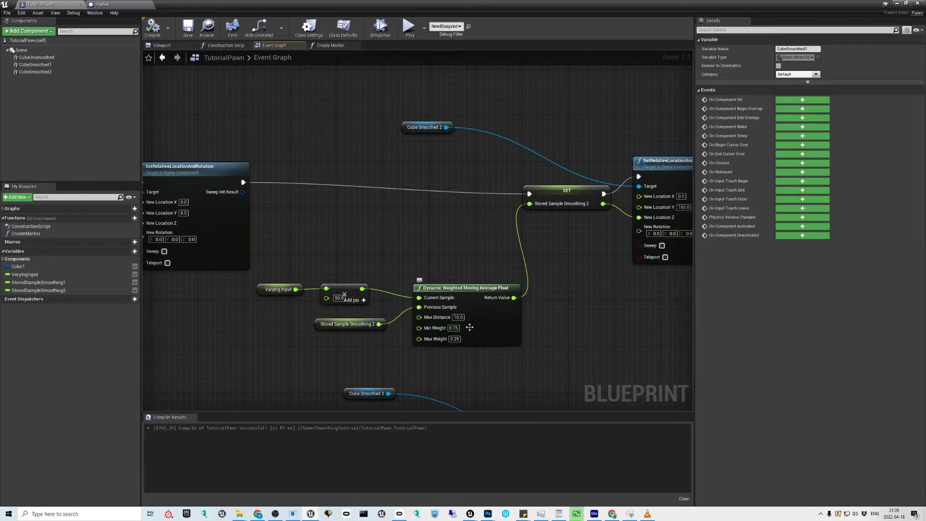
{"action": "mouse_move", "coordinate": [493, 331]}
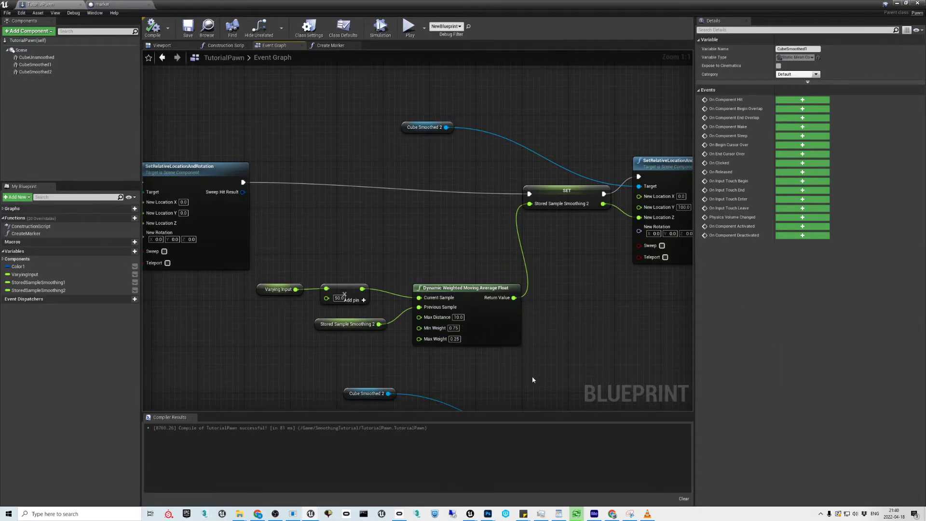
{"action": "mouse_move", "coordinate": [409, 27]}
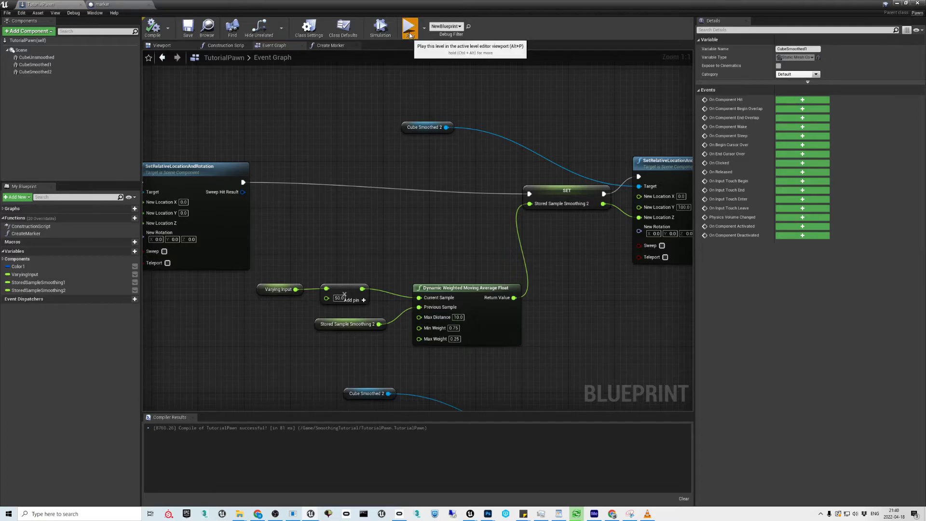
- Play the level to compare the three cubes' trails, then stop the session
{"action": "left_click", "coordinate": [410, 26]}
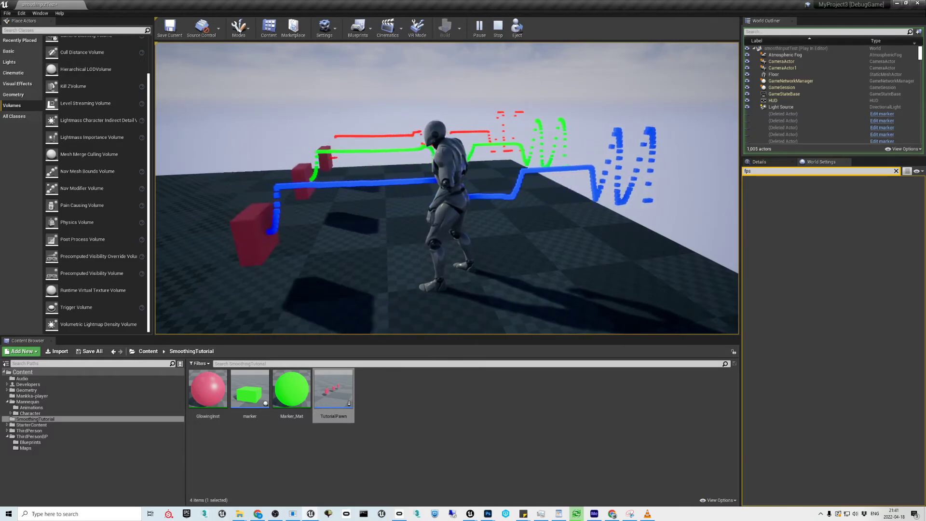
{"action": "left_click", "coordinate": [497, 26]}
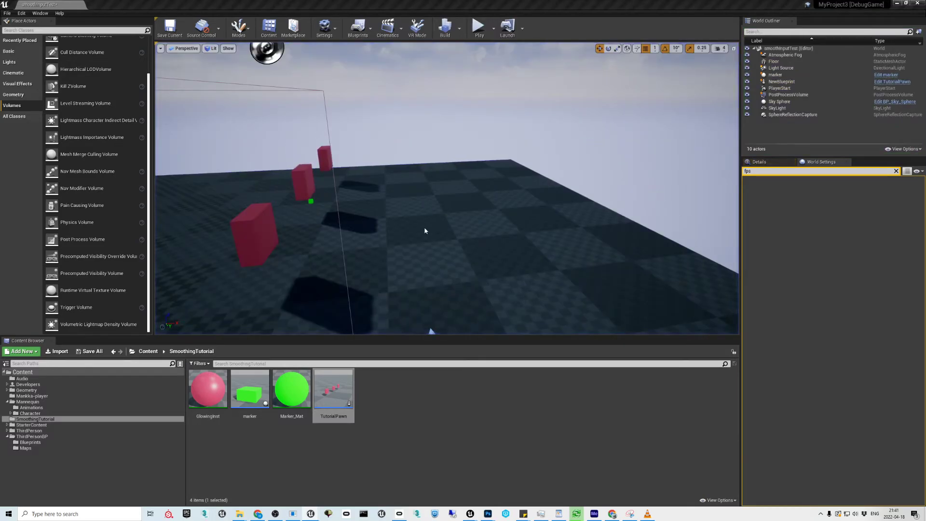
- Reopen TutorialPawn and zoom out over the dynamic weighted moving average branches
{"action": "double_click", "coordinate": [333, 388]}
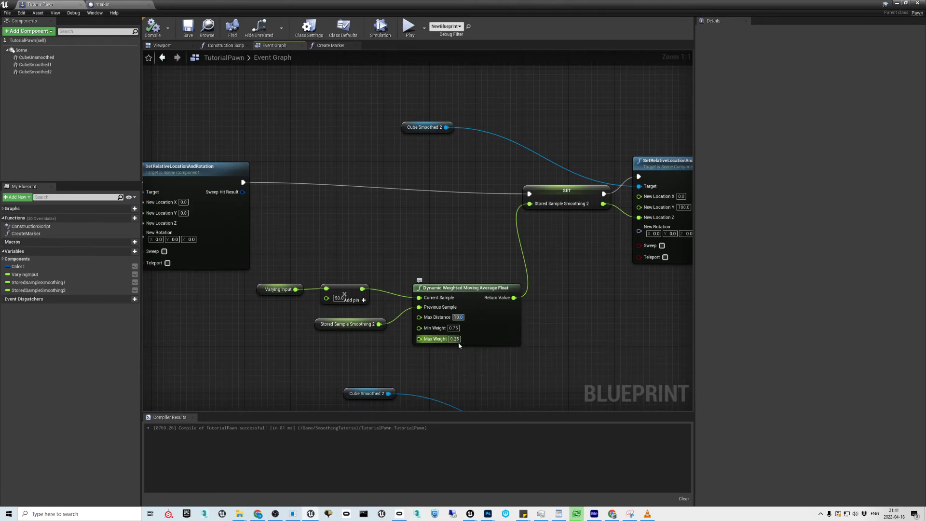
{"action": "mouse_move", "coordinate": [473, 345]}
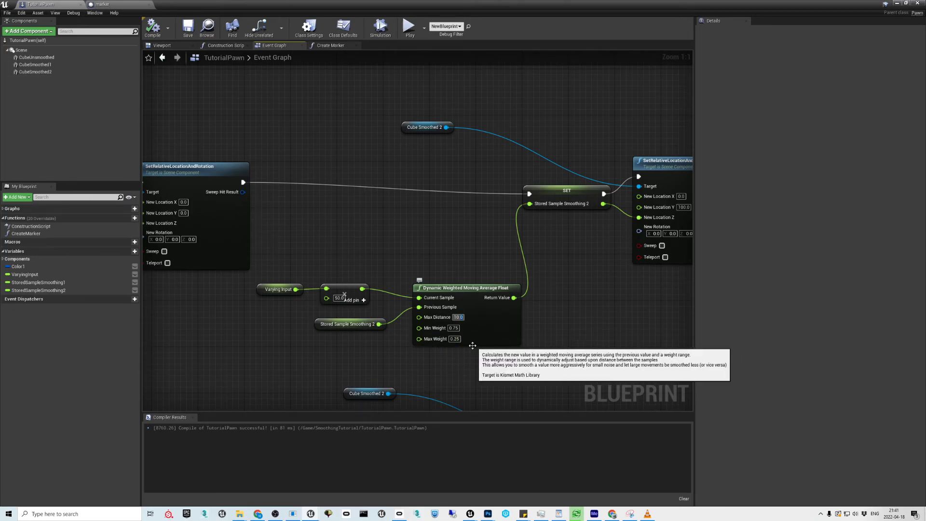
{"action": "mouse_move", "coordinate": [479, 340]}
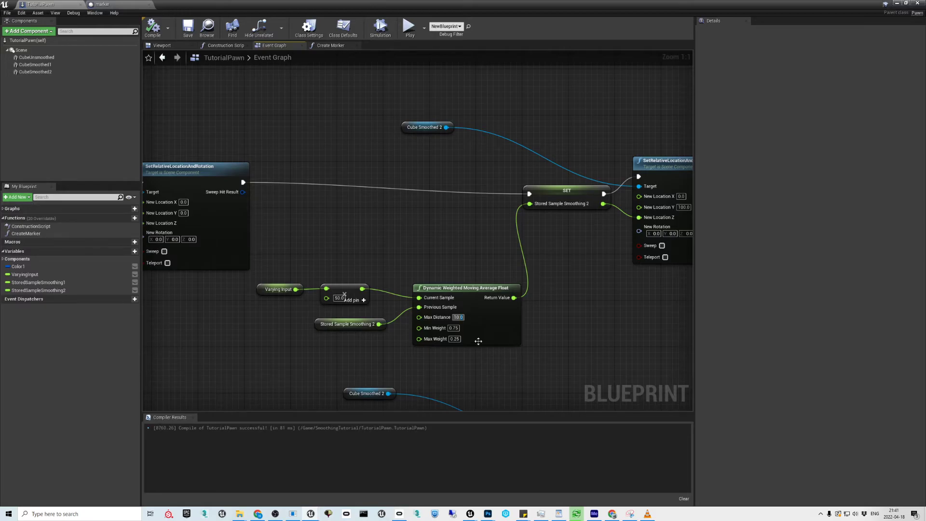
{"action": "mouse_move", "coordinate": [470, 337]}
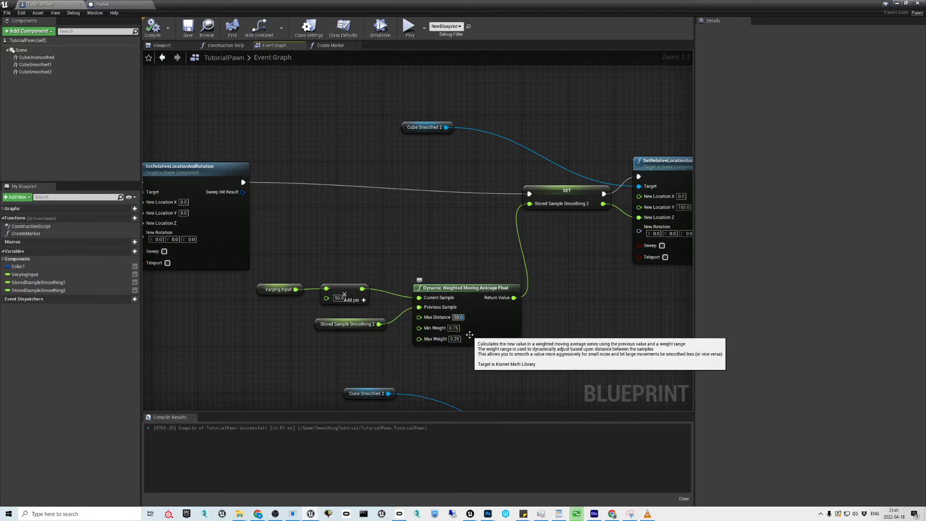
{"action": "mouse_move", "coordinate": [404, 321]}
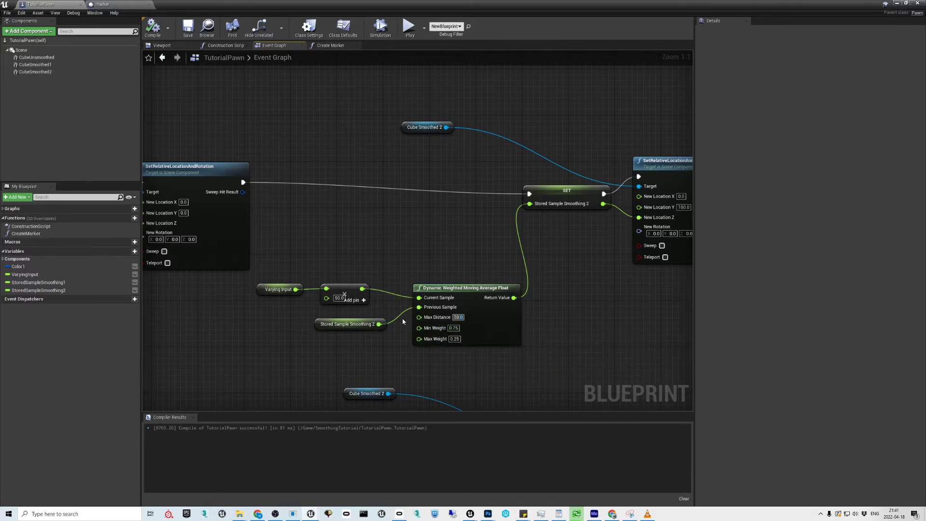
{"action": "mouse_move", "coordinate": [511, 302]}
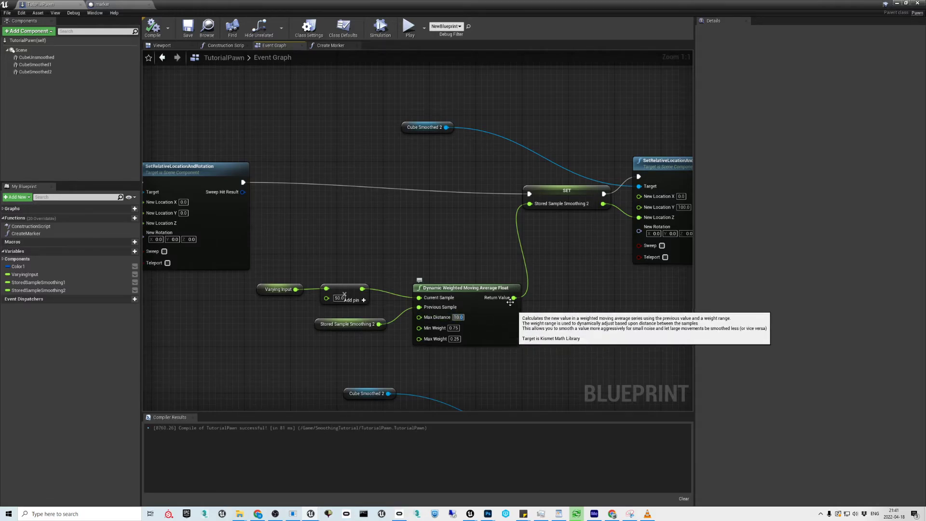
{"action": "mouse_move", "coordinate": [551, 318]}
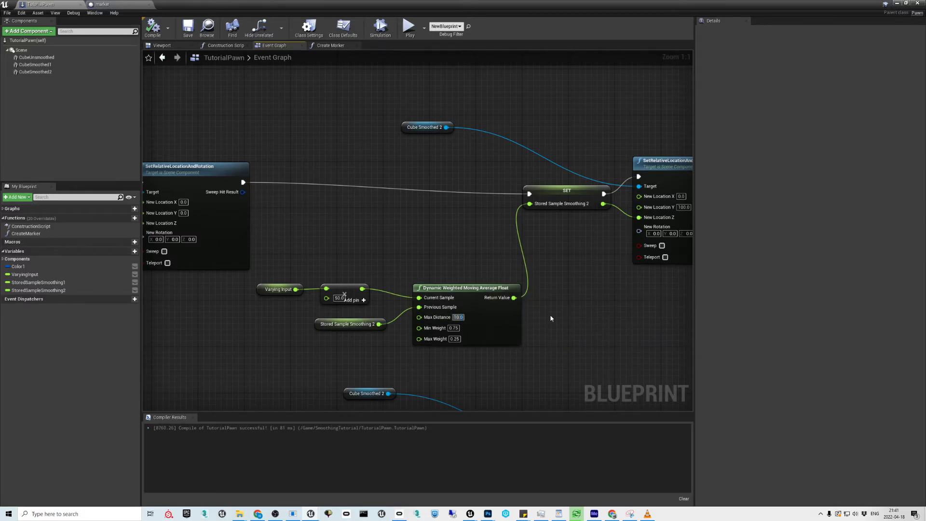
{"action": "mouse_move", "coordinate": [503, 298]}
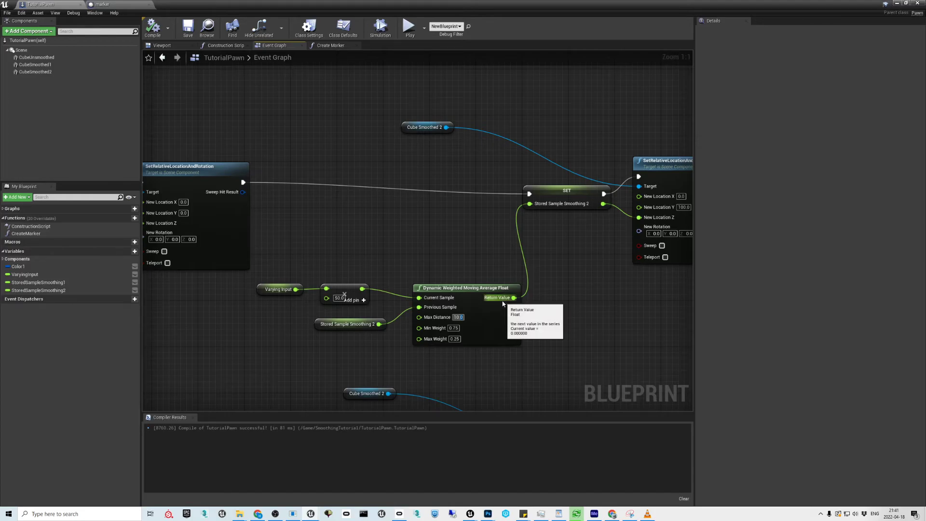
{"action": "mouse_move", "coordinate": [371, 296]}
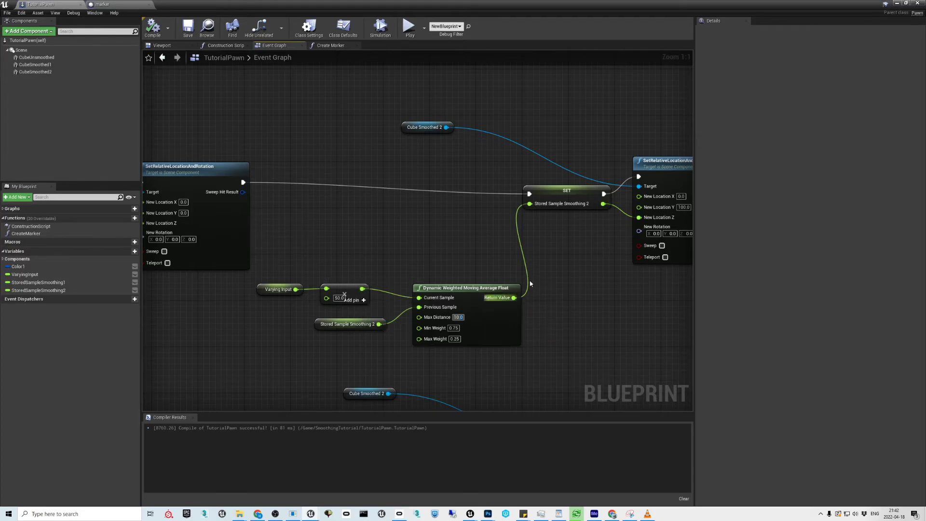
{"action": "mouse_move", "coordinate": [525, 313]}
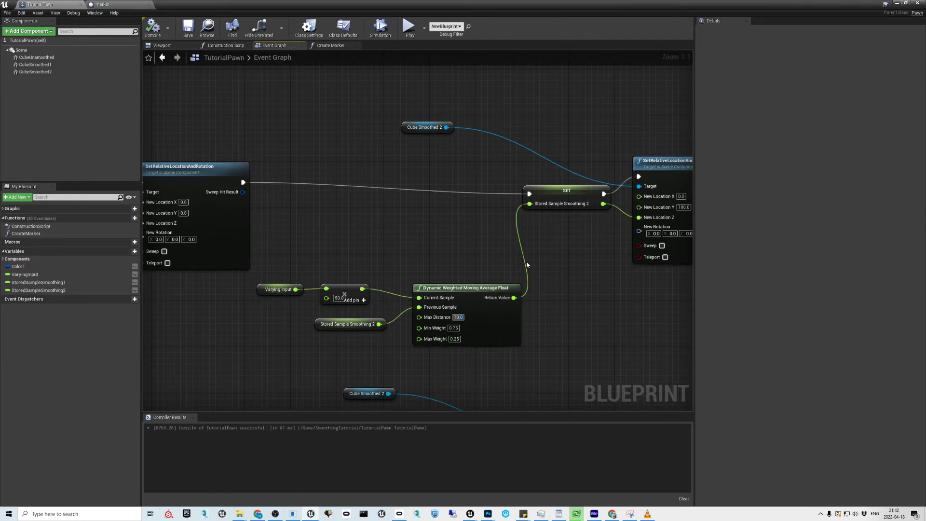
{"action": "scroll", "scroll_direction": "down", "scroll_amount": 3}
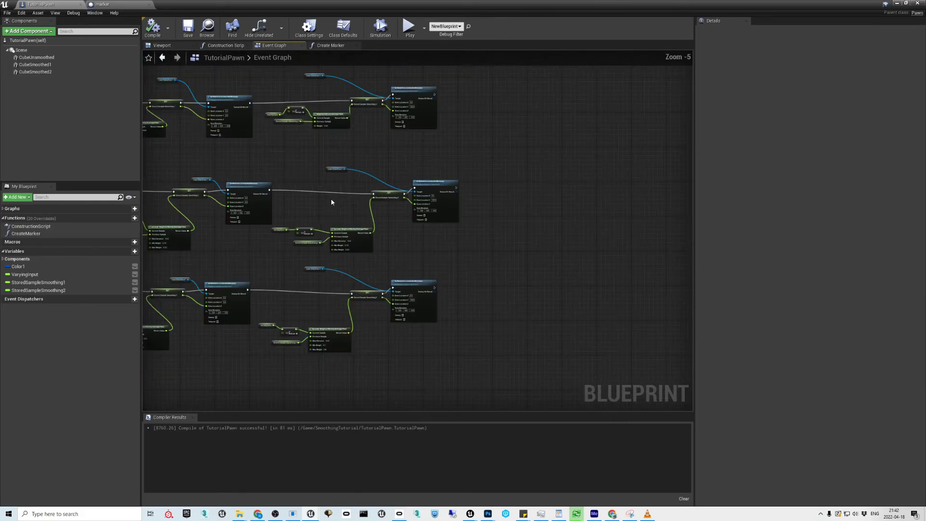
- Set the Switch on Int selection to 2 and play the level through that branch
{"action": "scroll", "scroll_direction": "up", "scroll_amount": 3}
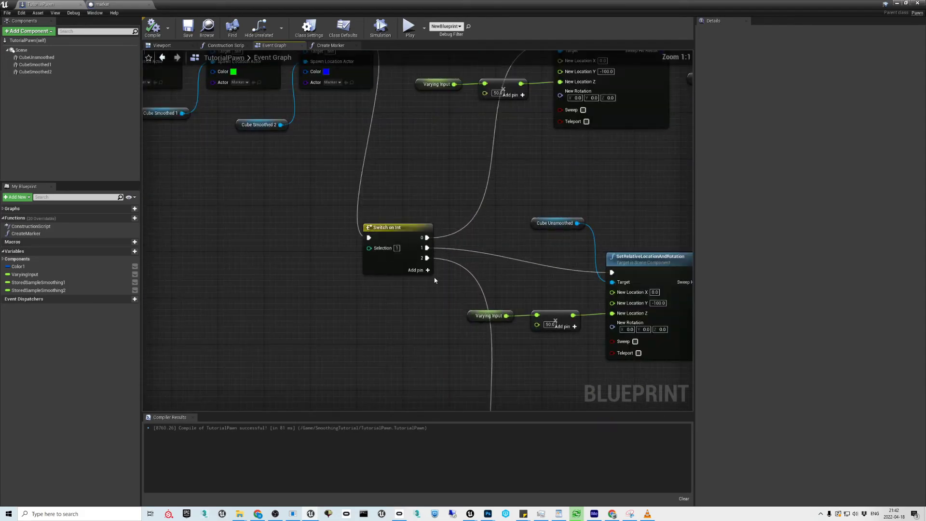
{"action": "left_click", "coordinate": [397, 248]}
{"action": "type", "text": "2"}
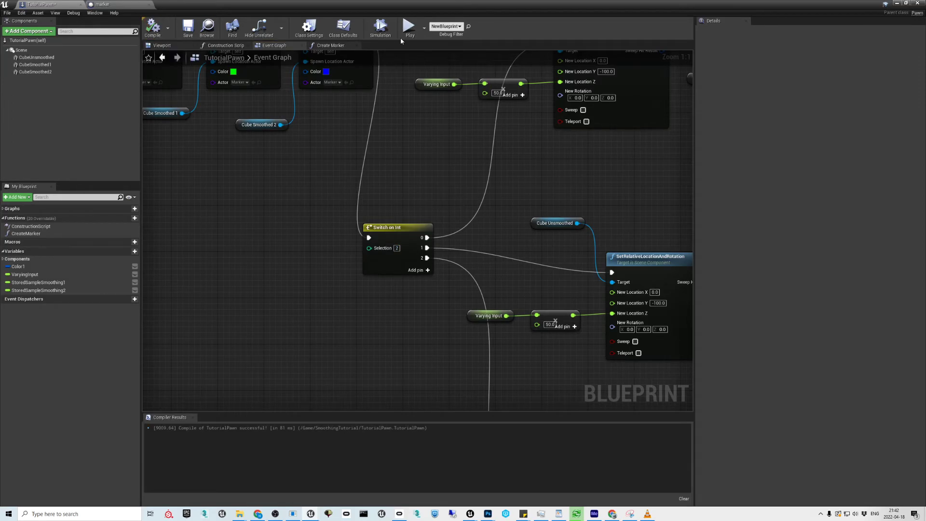
{"action": "left_click", "coordinate": [410, 26]}
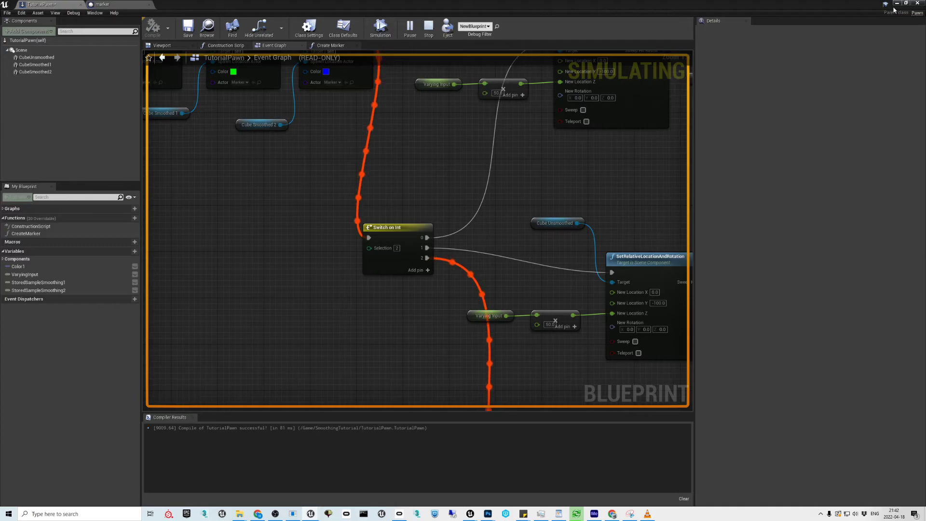